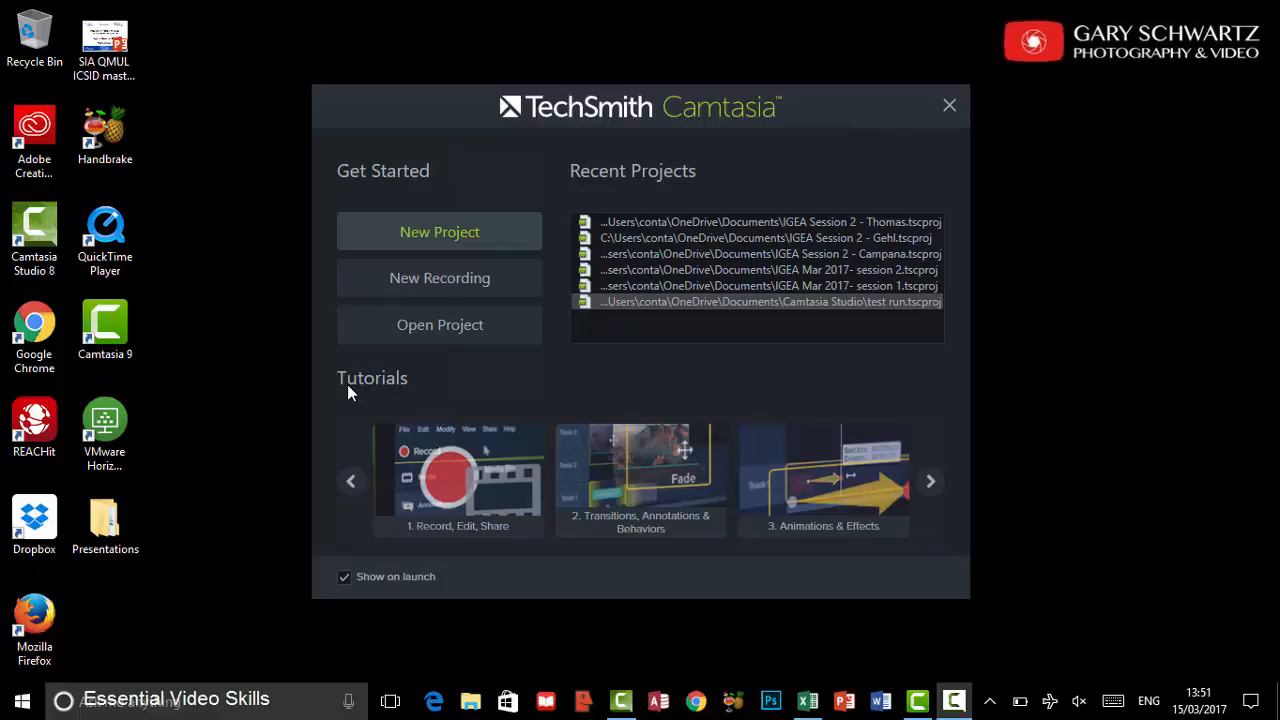
mouse_move(450, 260)
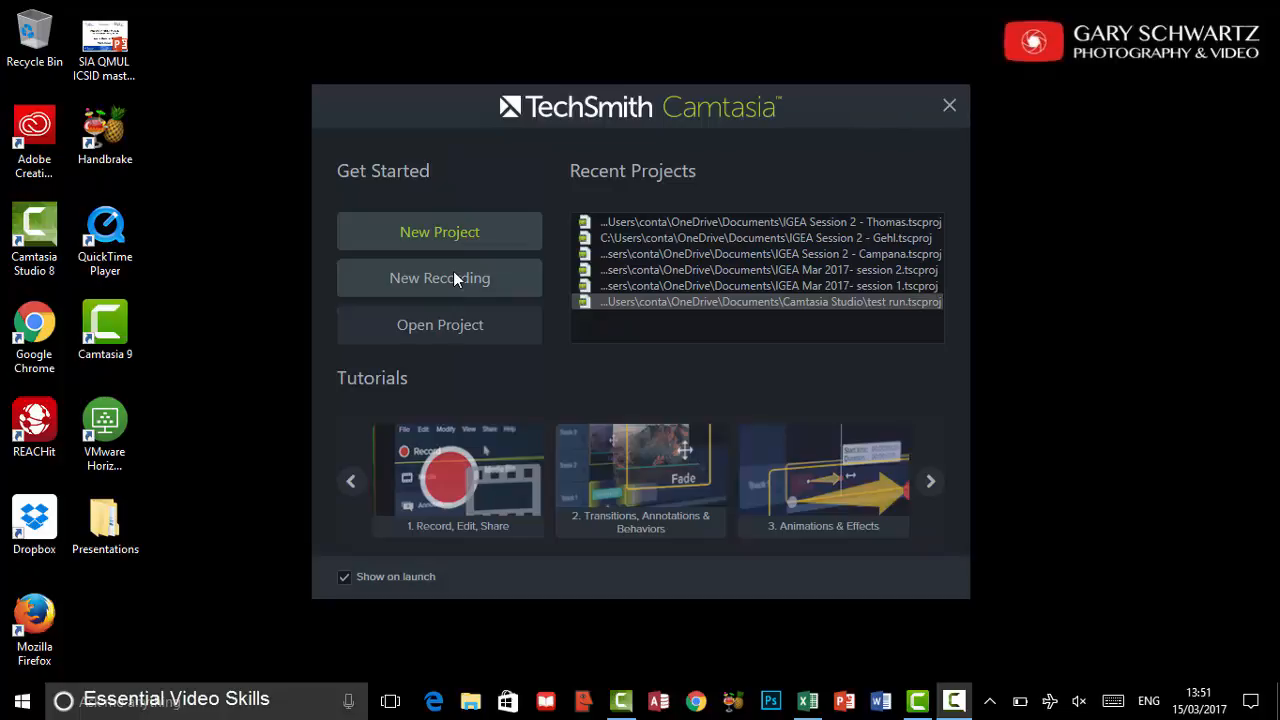
mouse_move(440, 232)
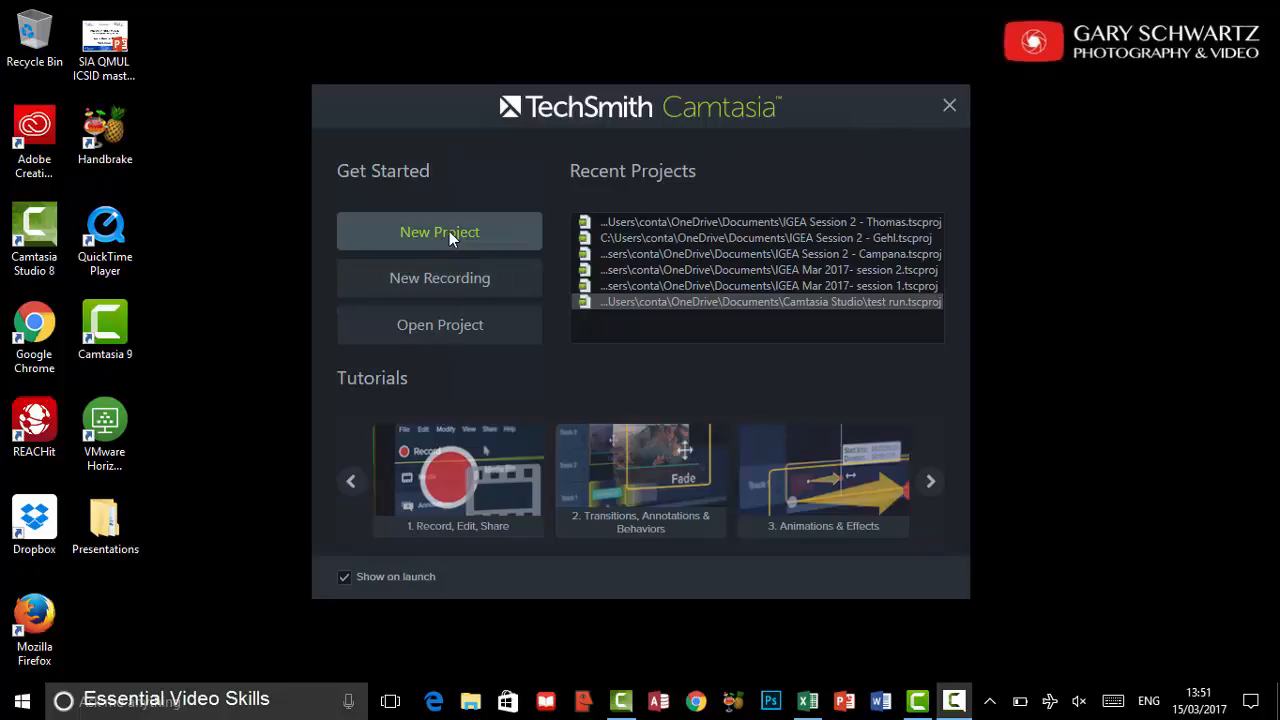
- Start a new empty project from the welcome screen and let the editor load
click(948, 104)
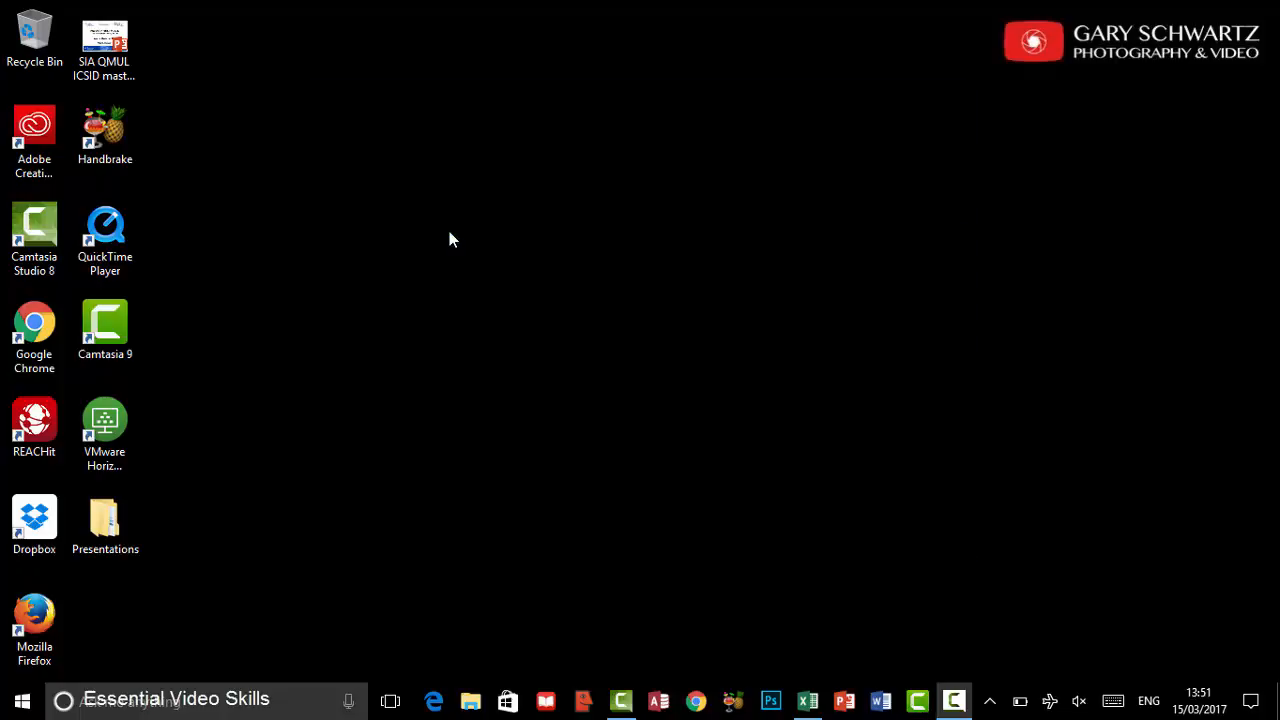
click(954, 700)
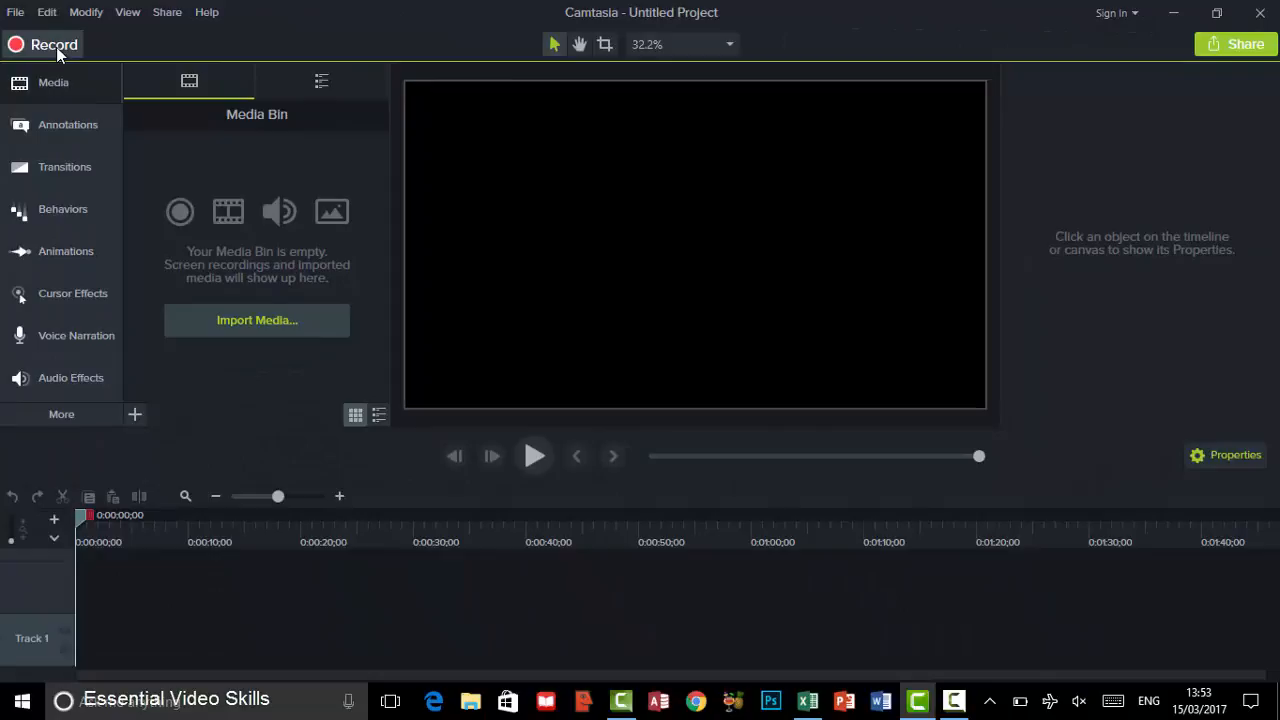
- Launch Camtasia Recorder and set a custom capture area of 1200 by 600
click(54, 44)
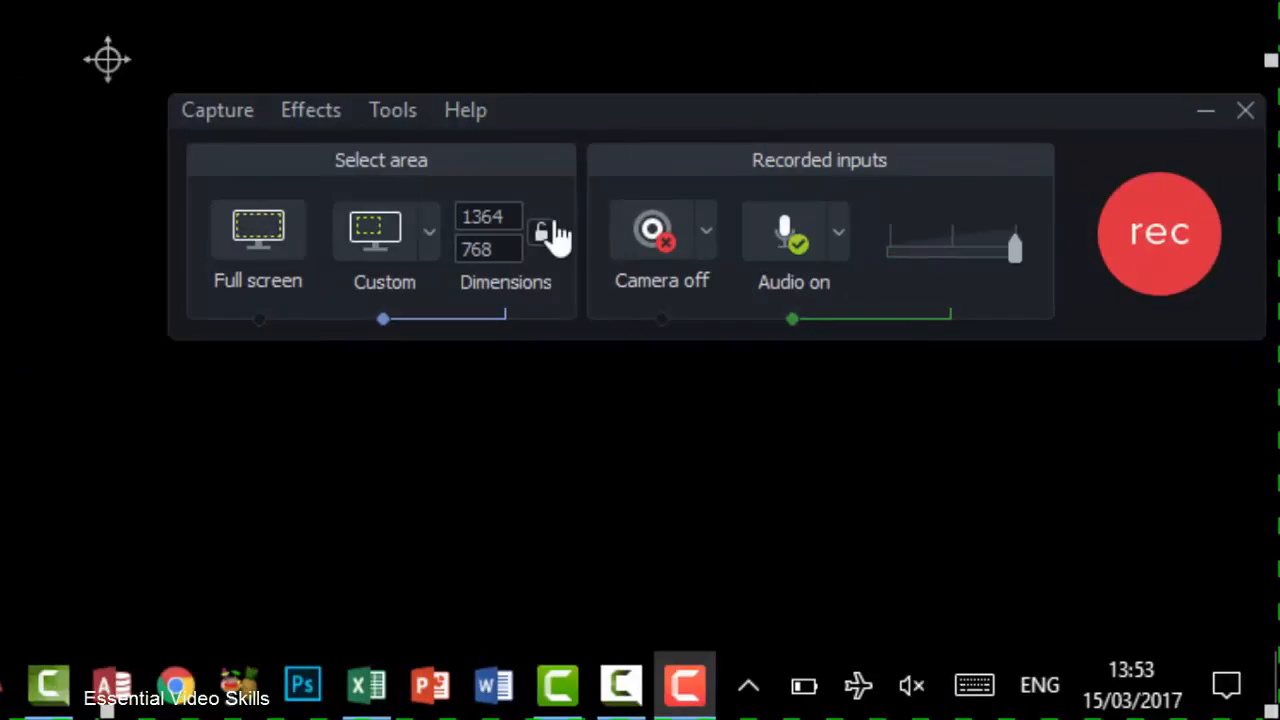
mouse_move(544, 232)
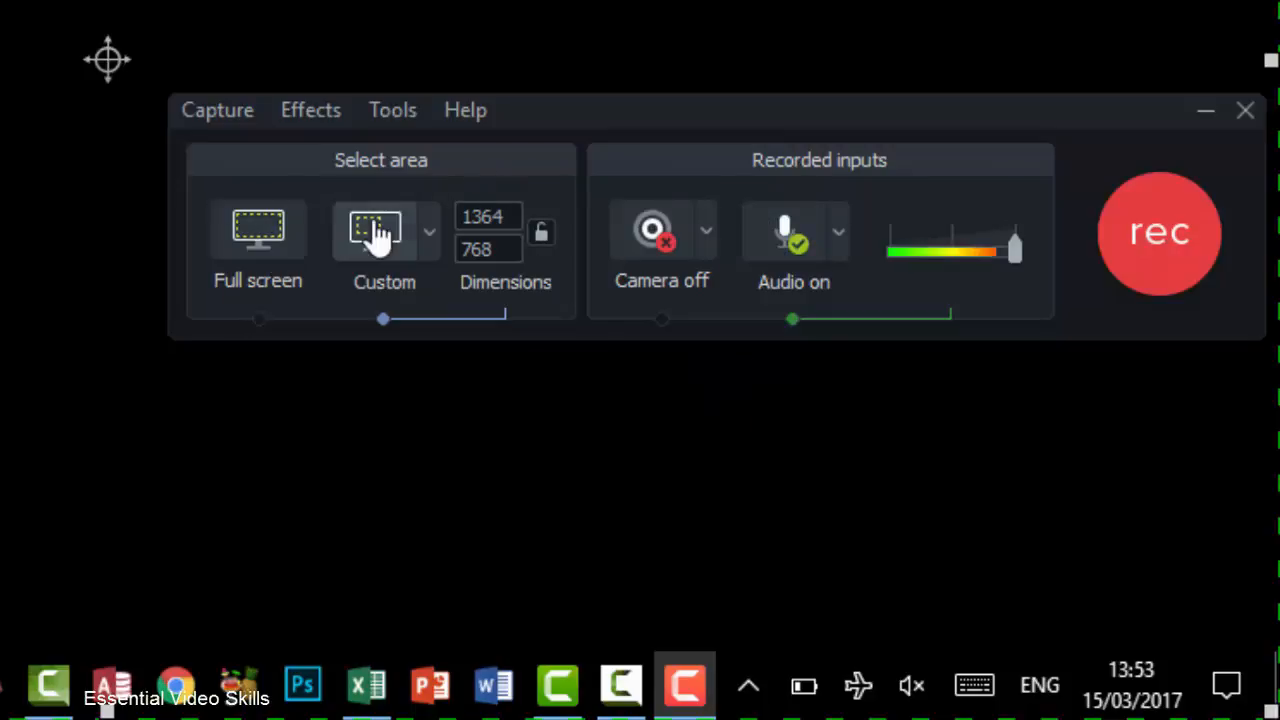
mouse_move(258, 230)
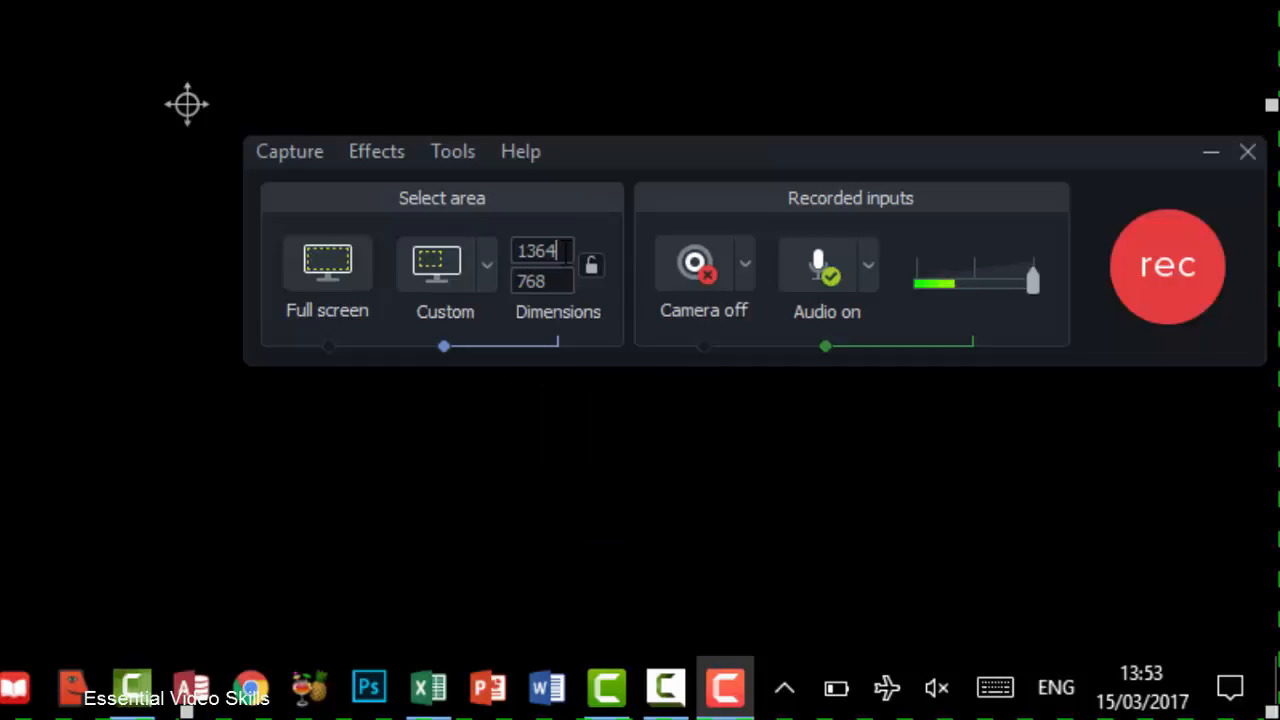
text(1200)
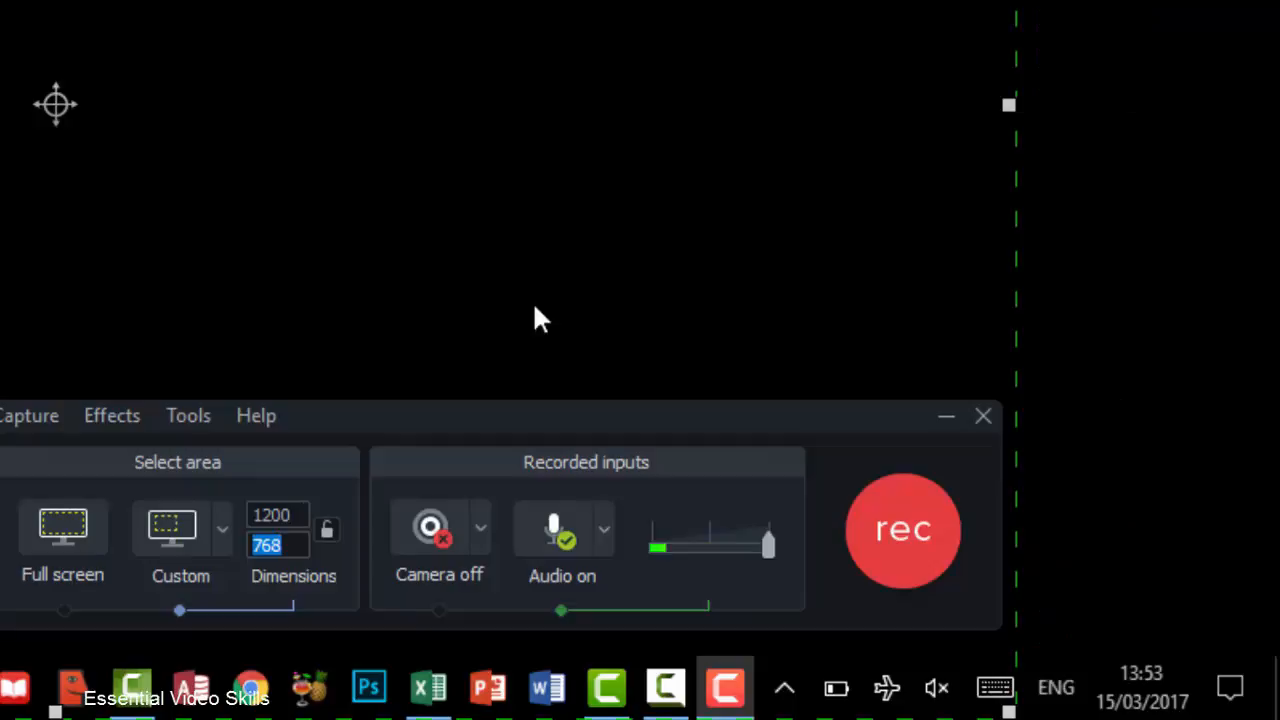
text(600)
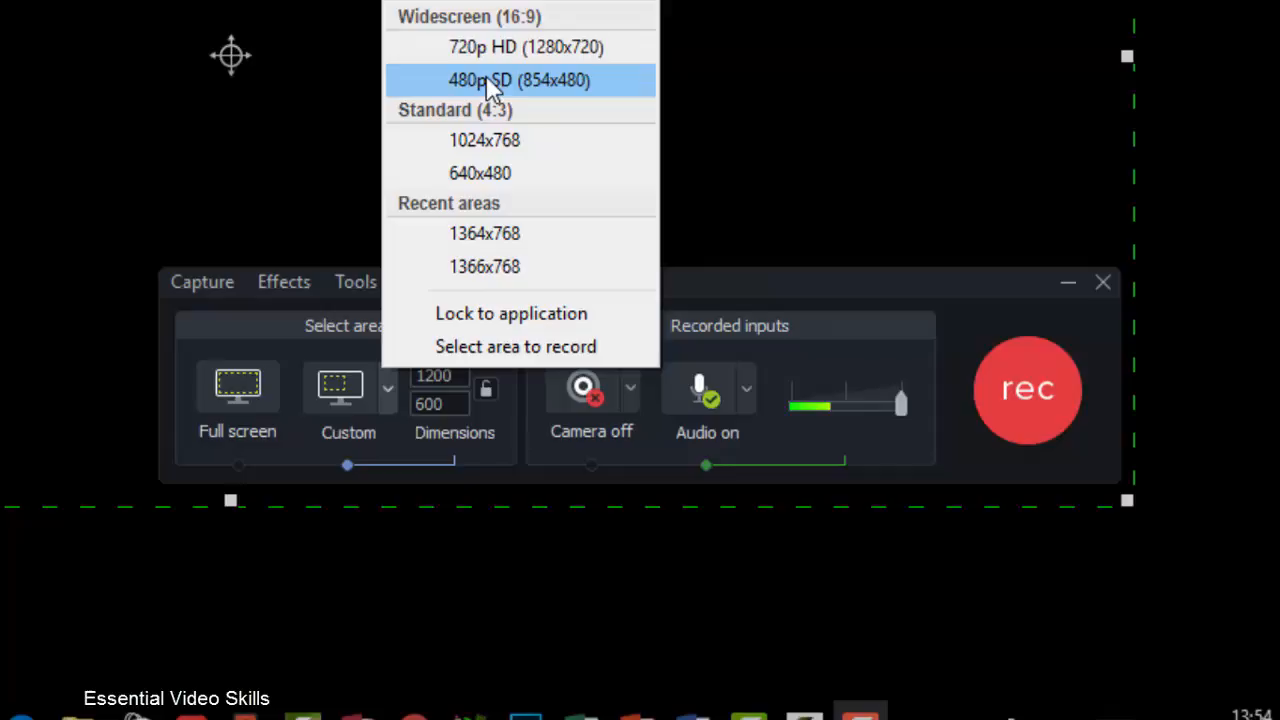
mouse_move(484, 140)
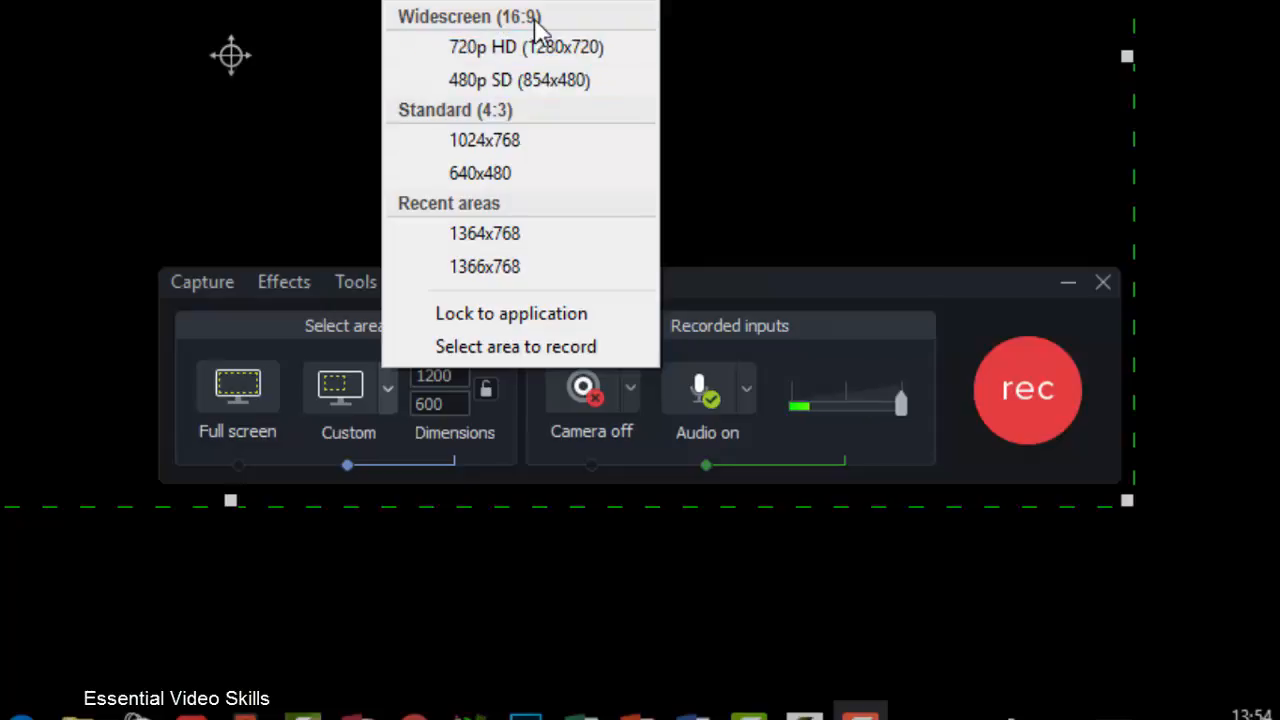
mouse_move(520, 80)
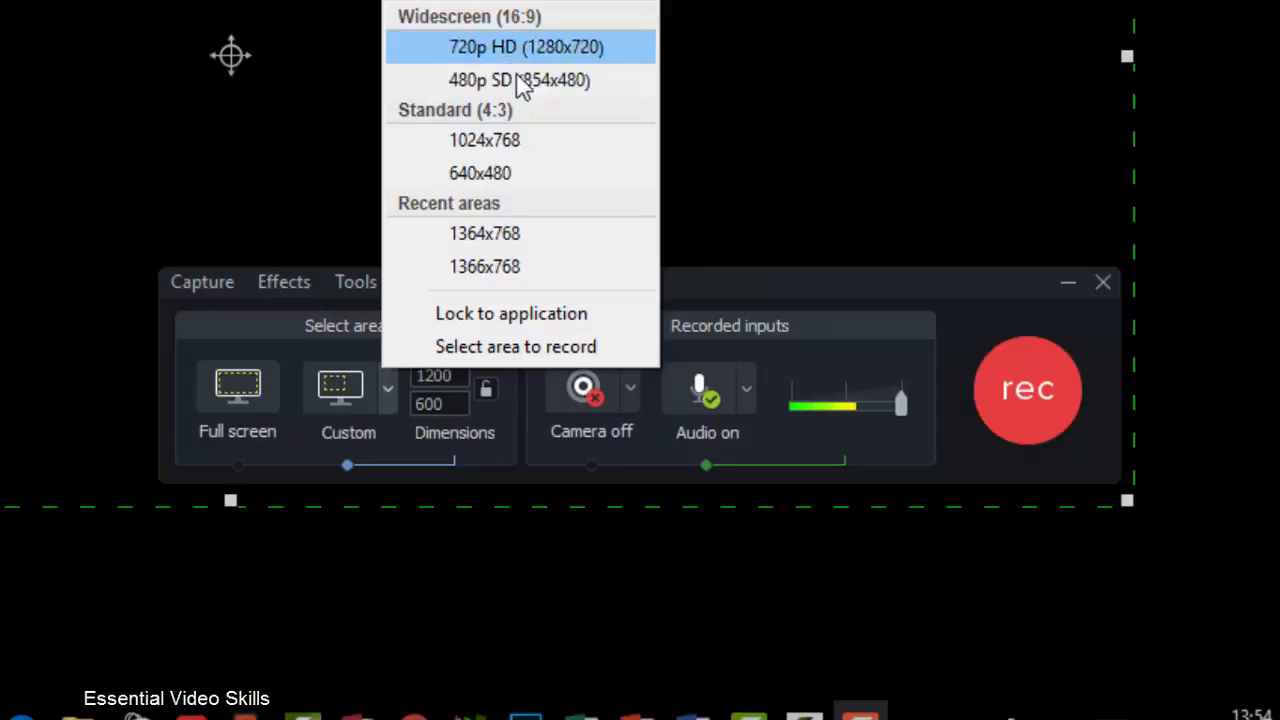
mouse_move(484, 232)
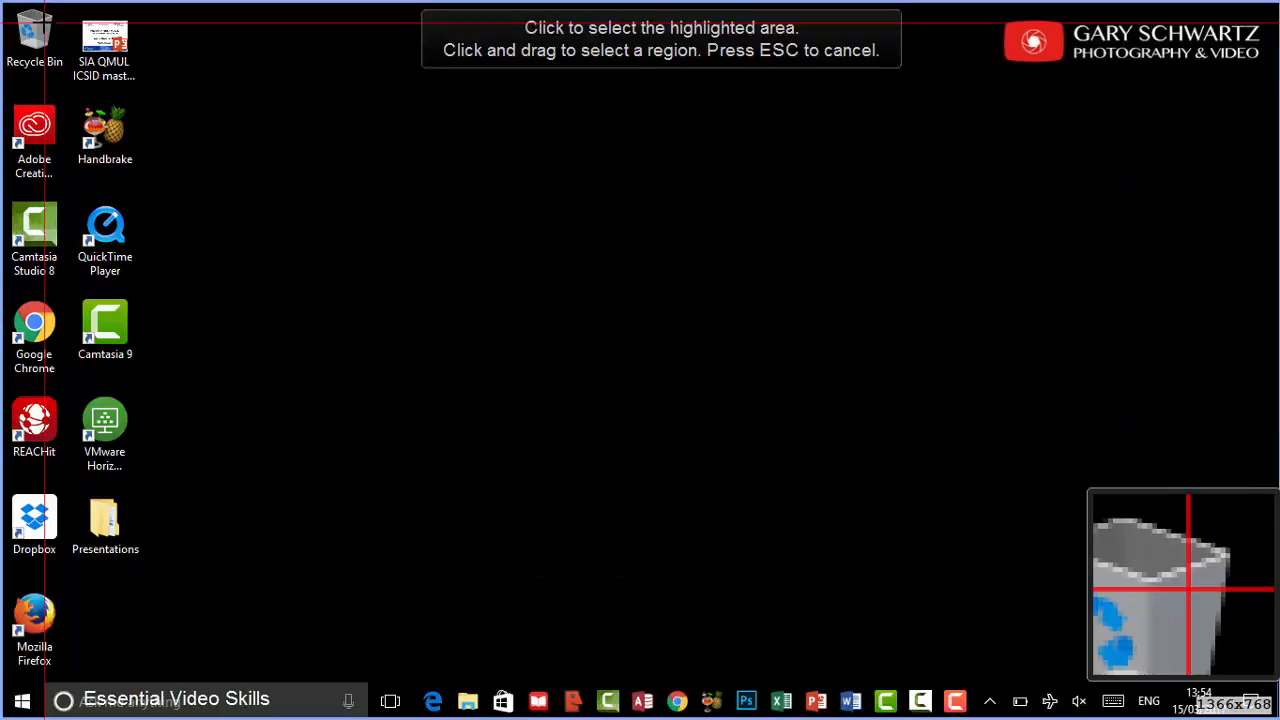
- Select the whole screen as the recording area instead of the custom size
drag(40, 20, 936, 494)
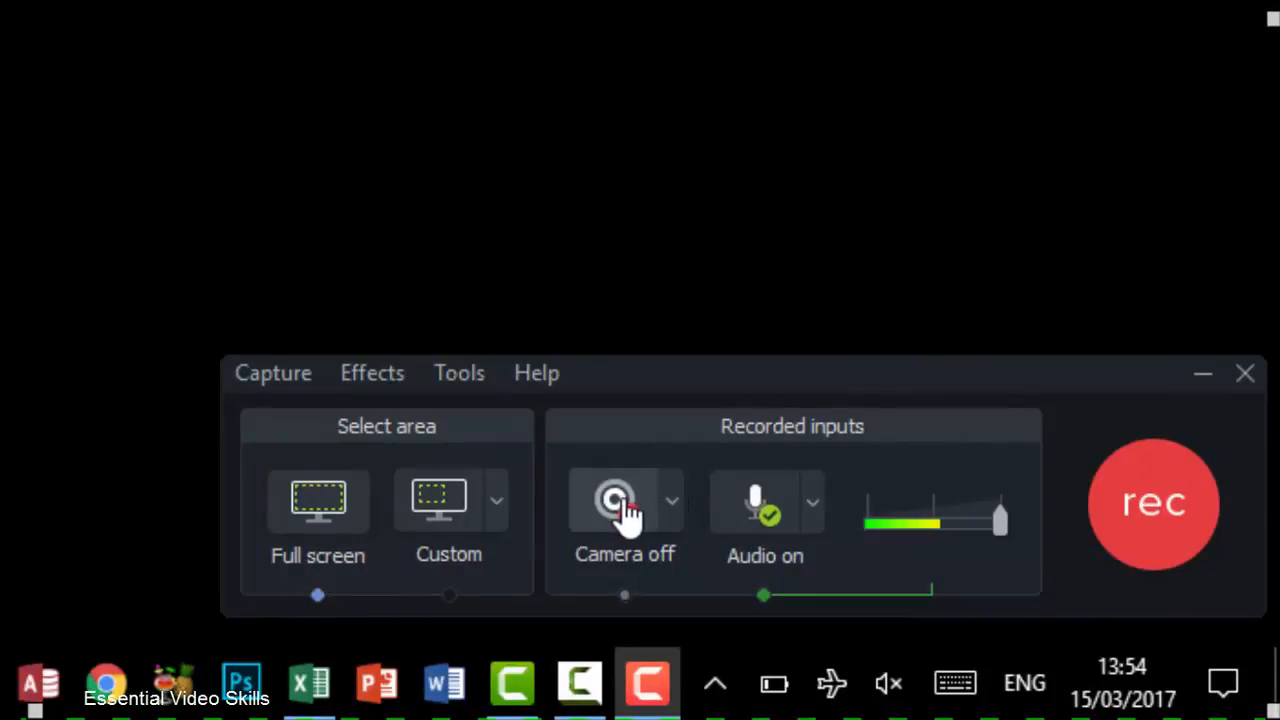
- Turn on the webcam and review the microphone array and system audio sources
click(624, 504)
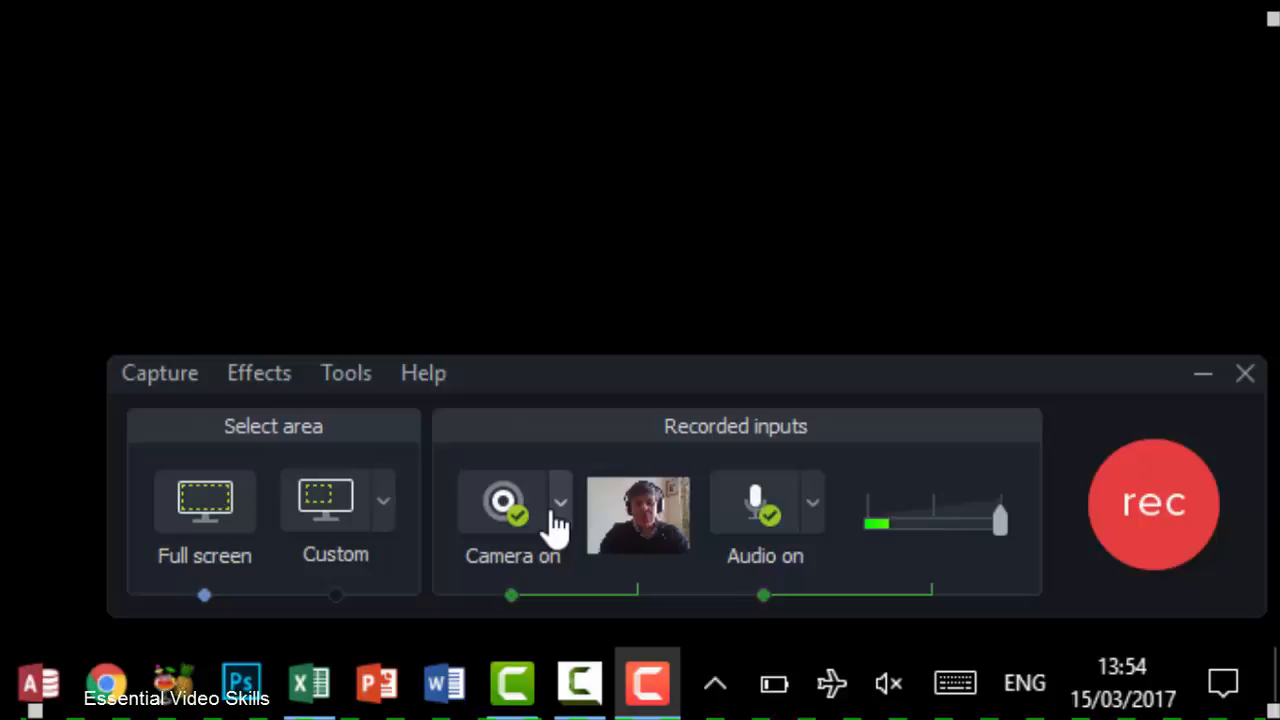
click(560, 502)
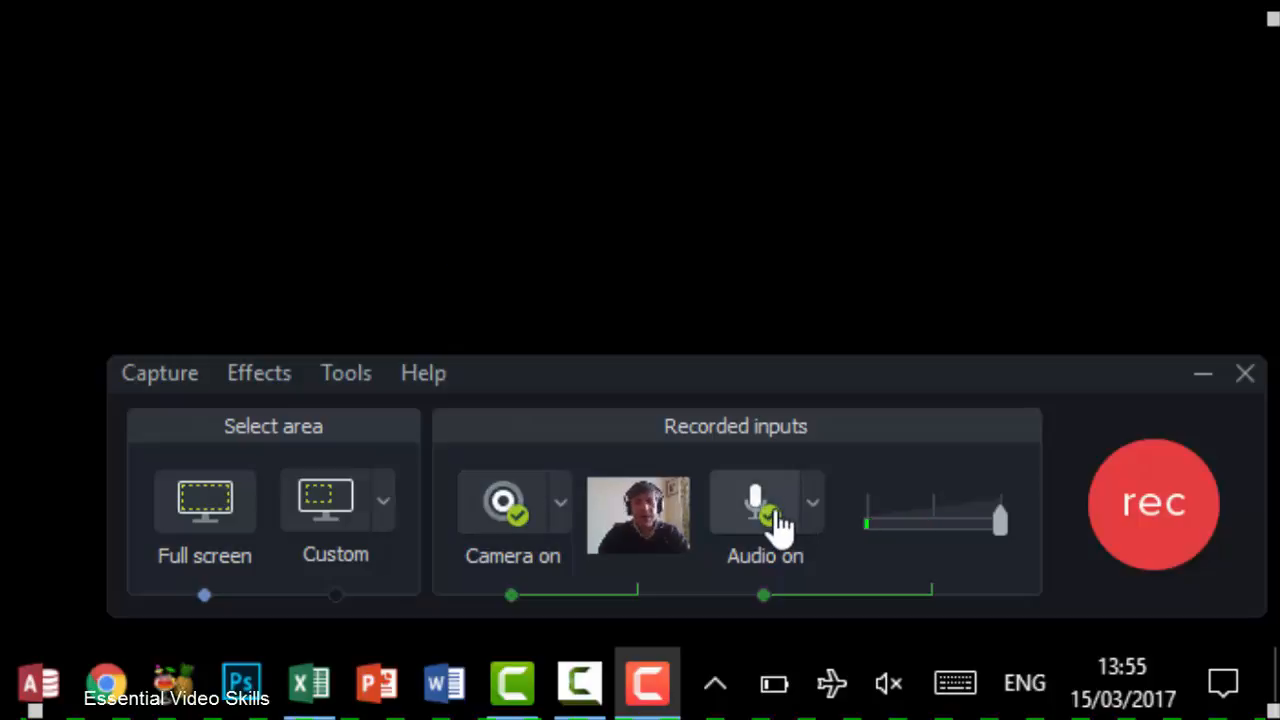
mouse_move(764, 504)
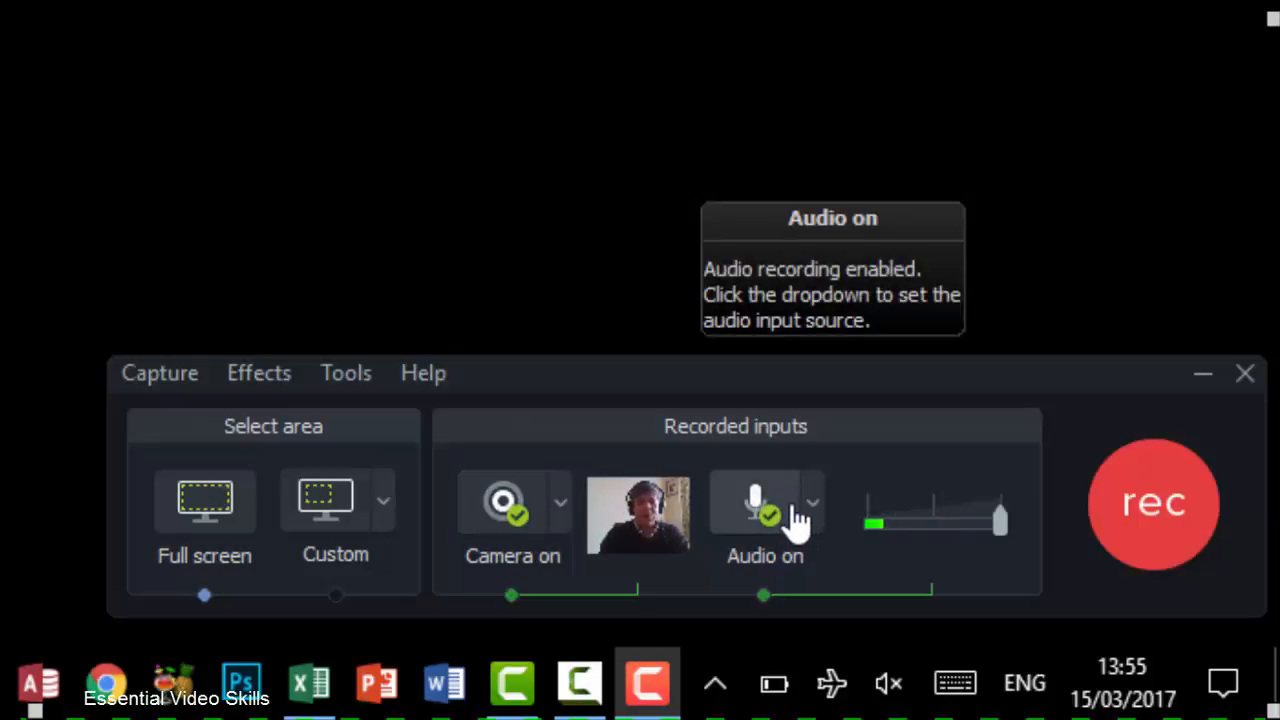
click(812, 502)
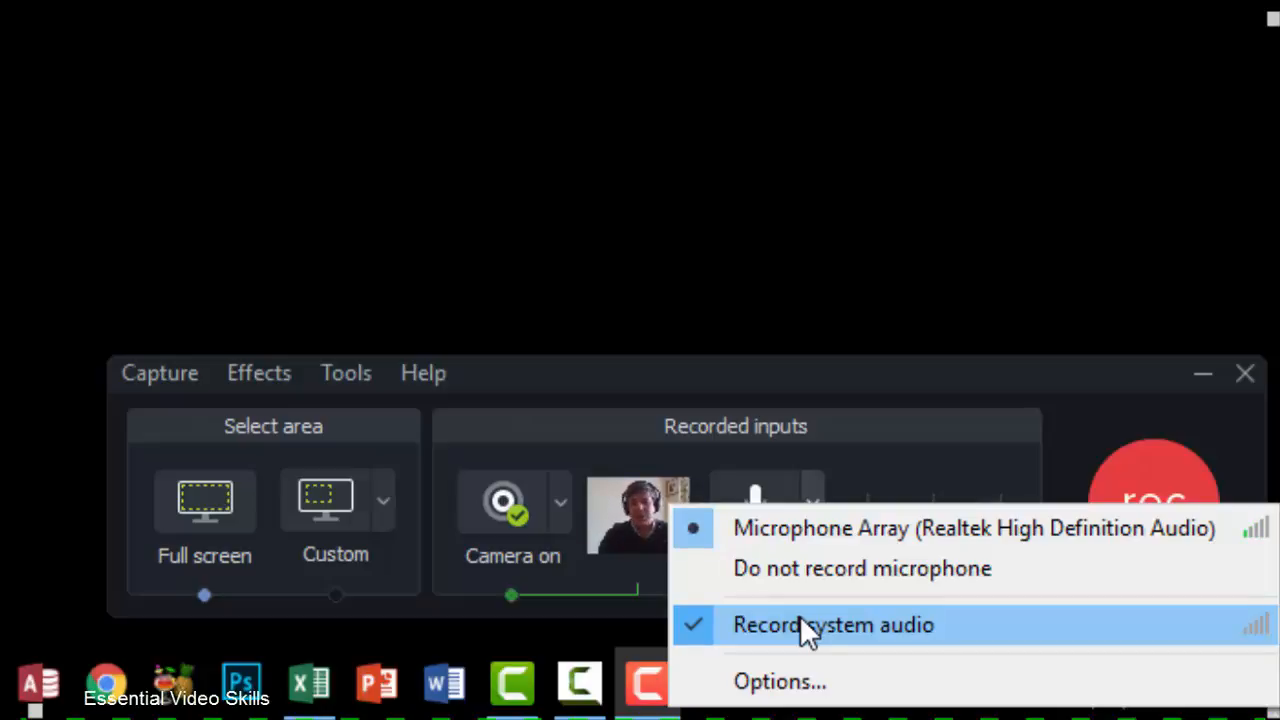
mouse_move(810, 598)
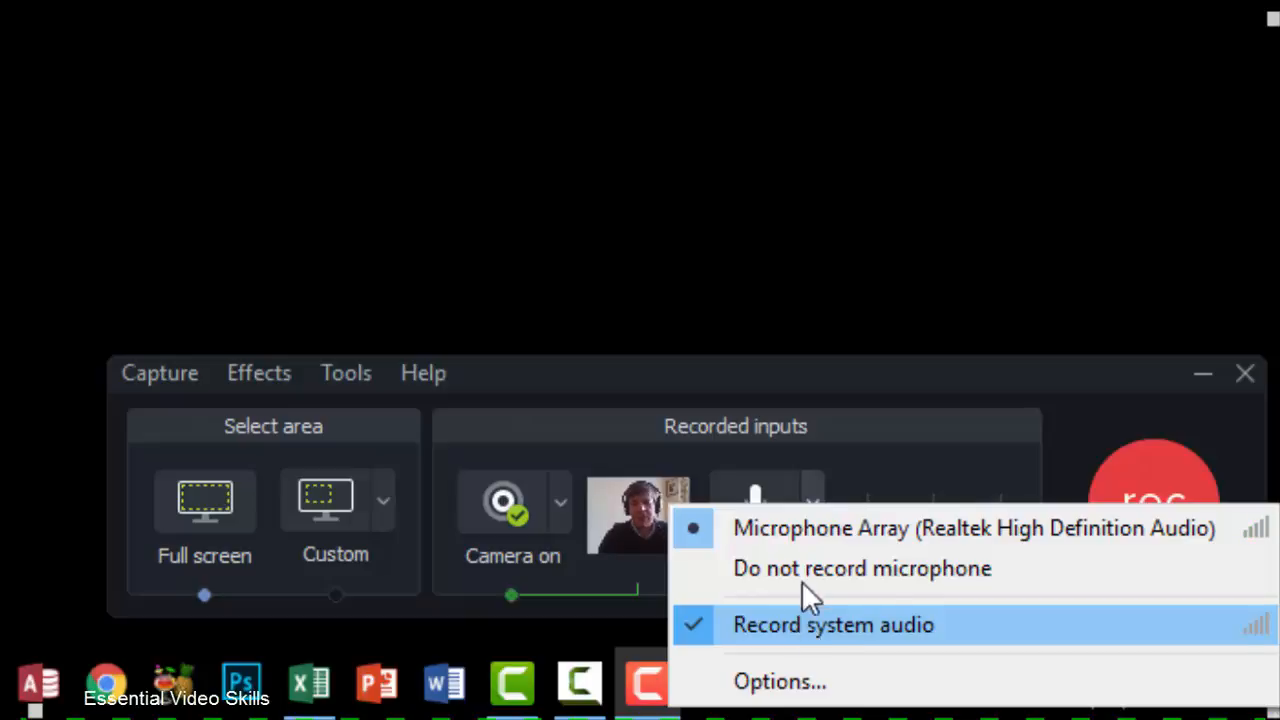
mouse_move(810, 528)
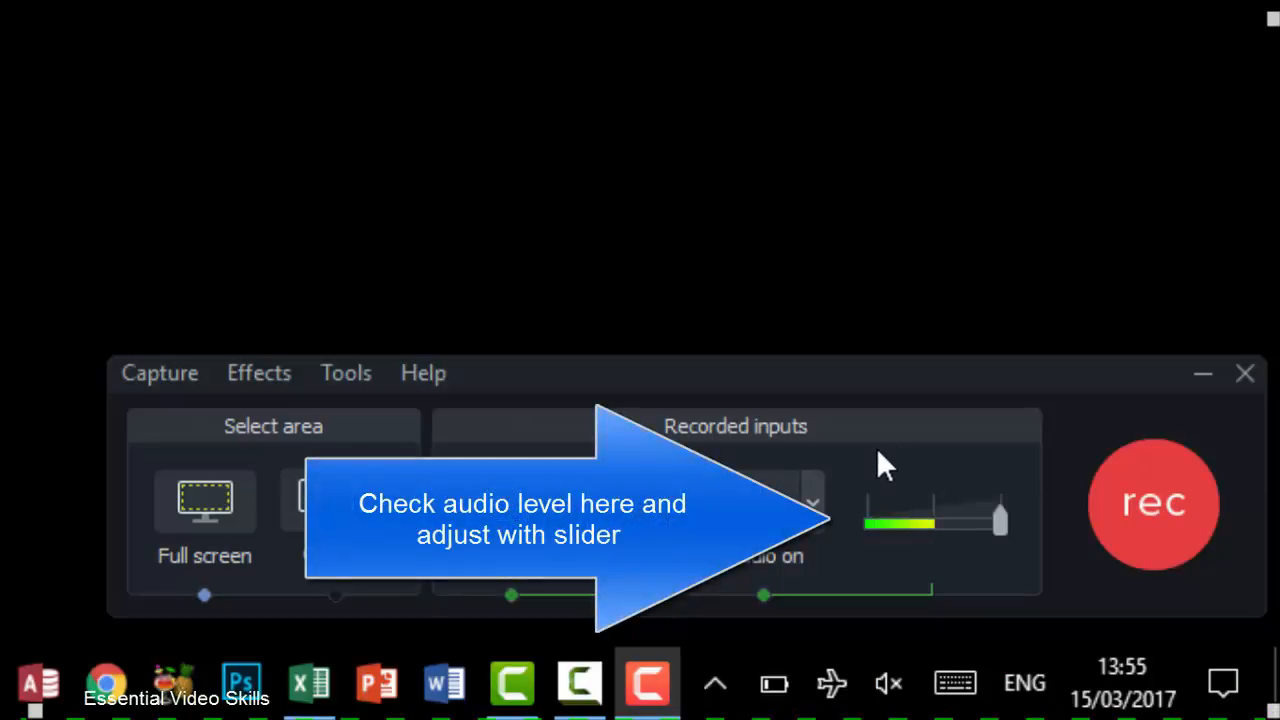
mouse_move(1152, 504)
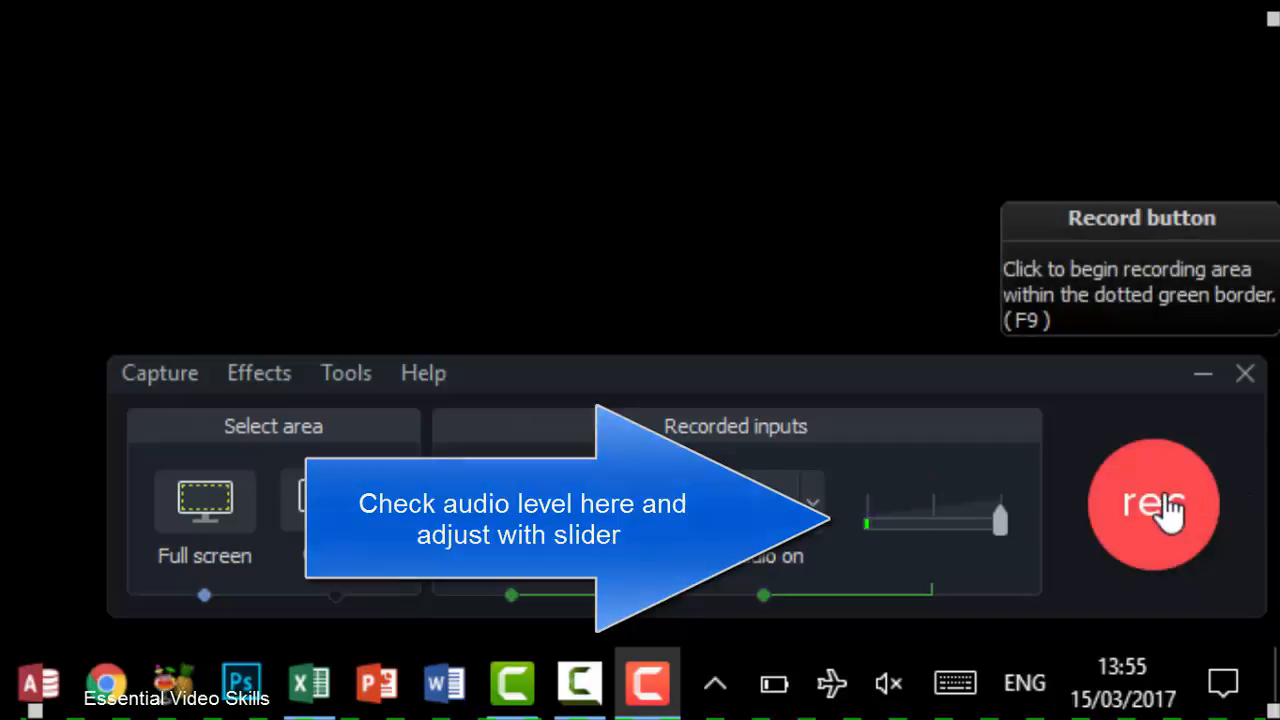
- Start the screen and webcam recording with the red rec button
click(1152, 504)
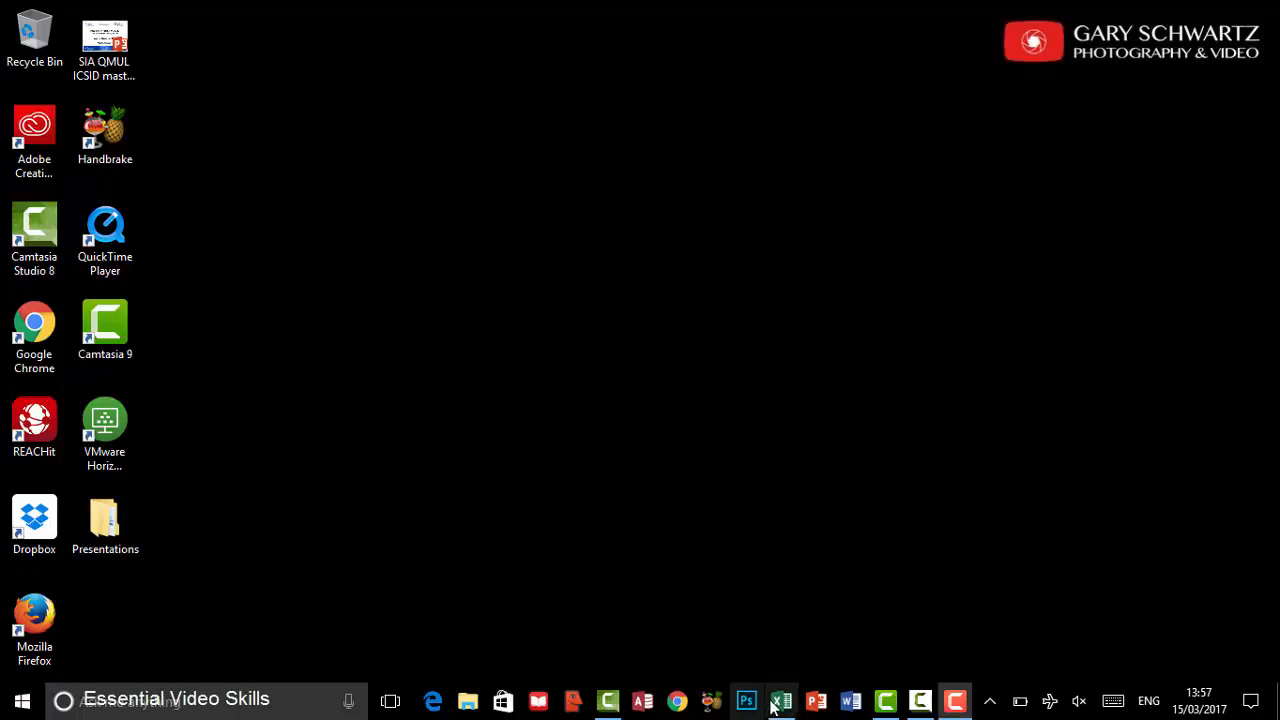
- Enter Jan in B2 and fill the month series across to May
click(780, 700)
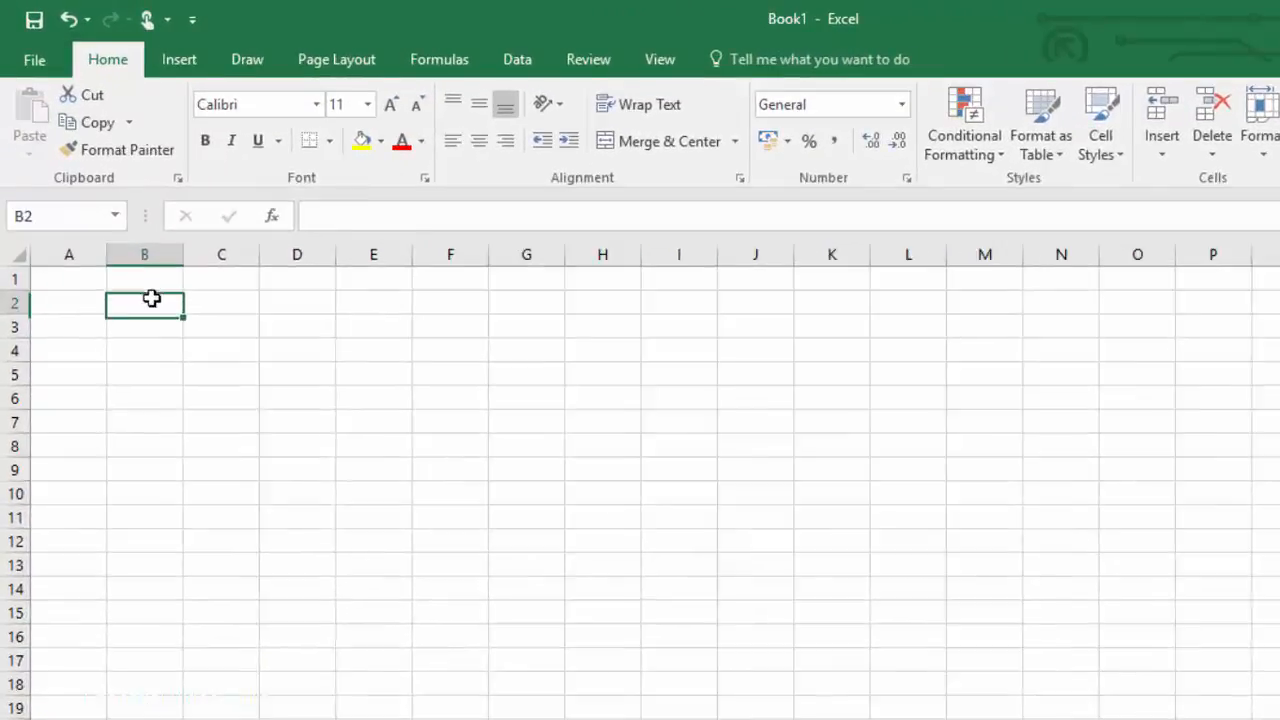
text(Jan)
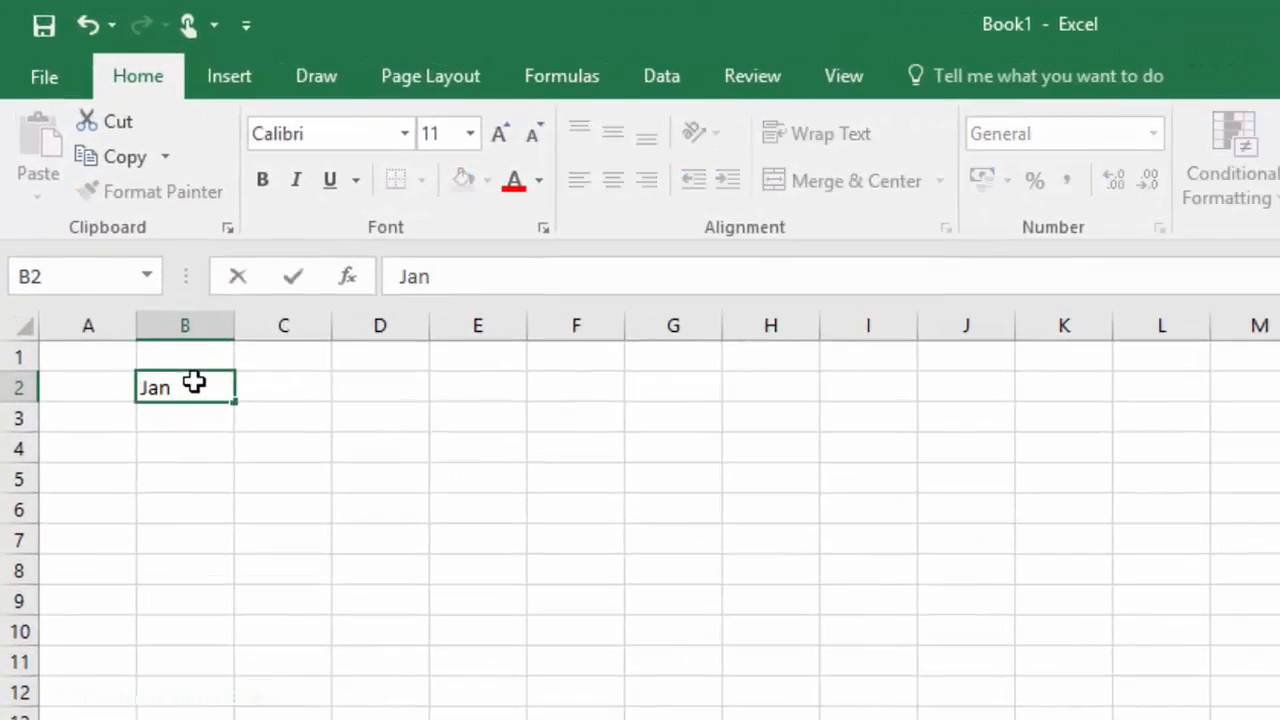
key(enter)
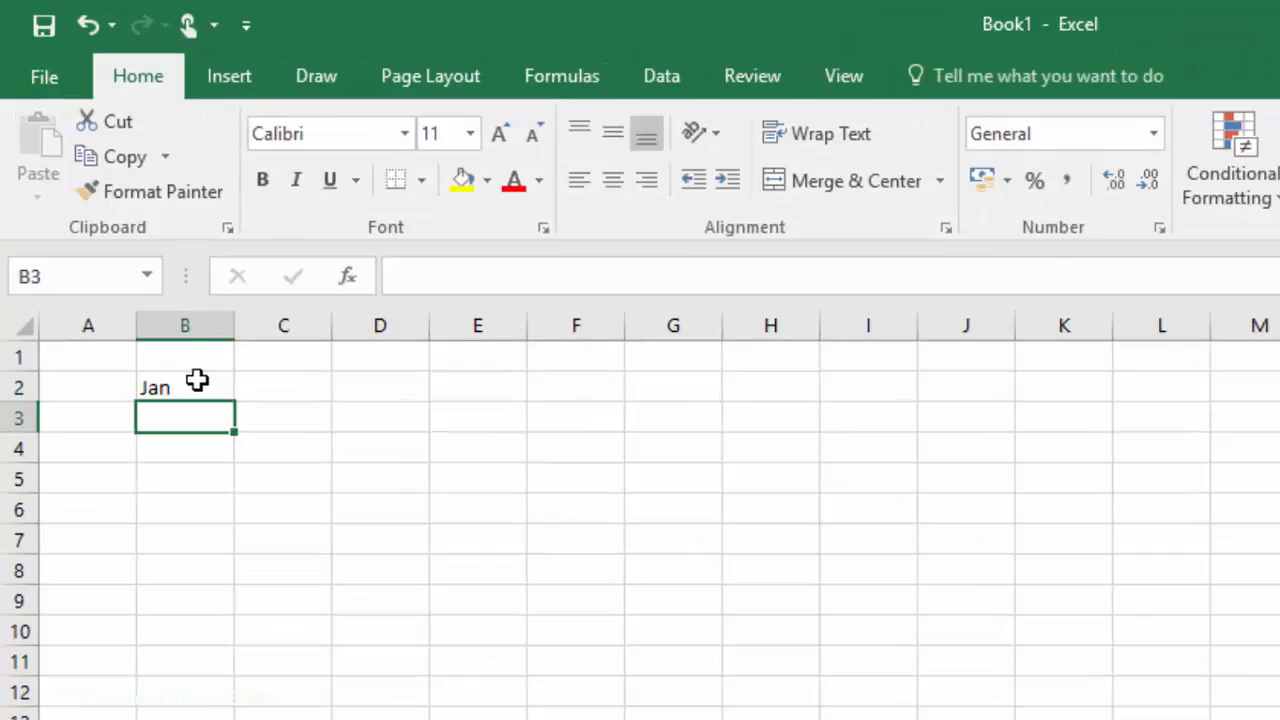
click(184, 388)
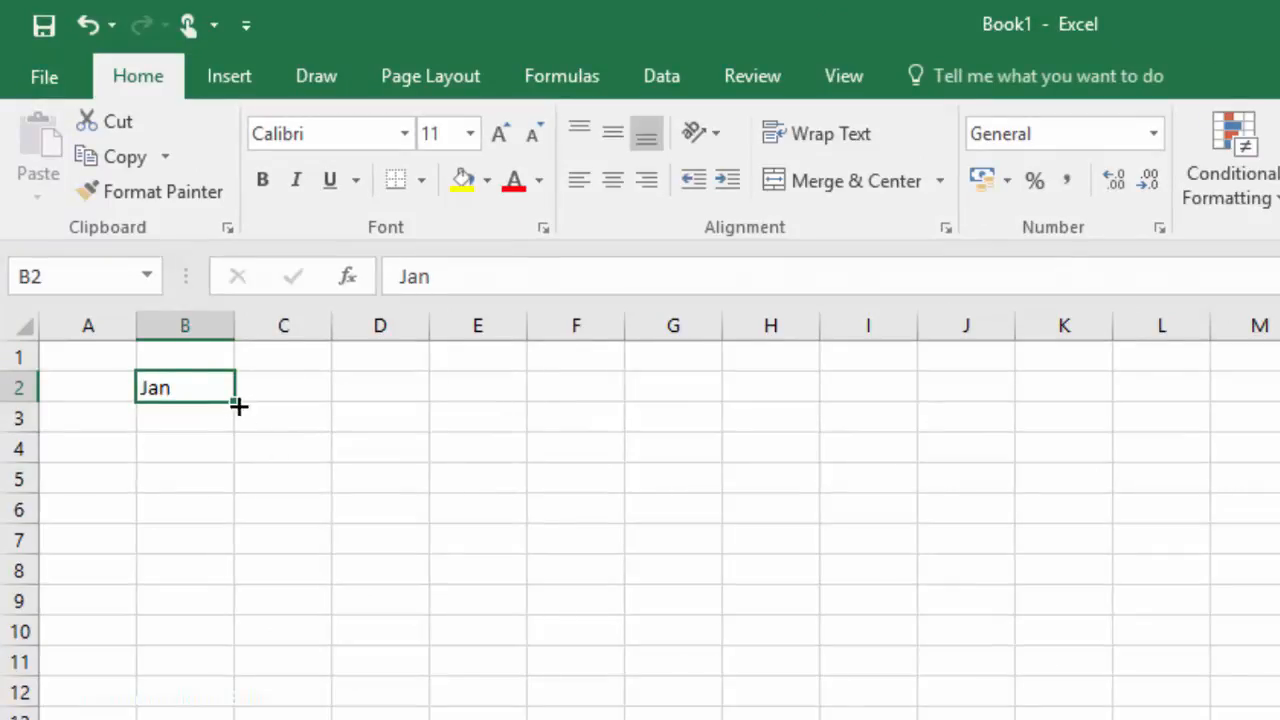
drag(232, 400, 600, 388)
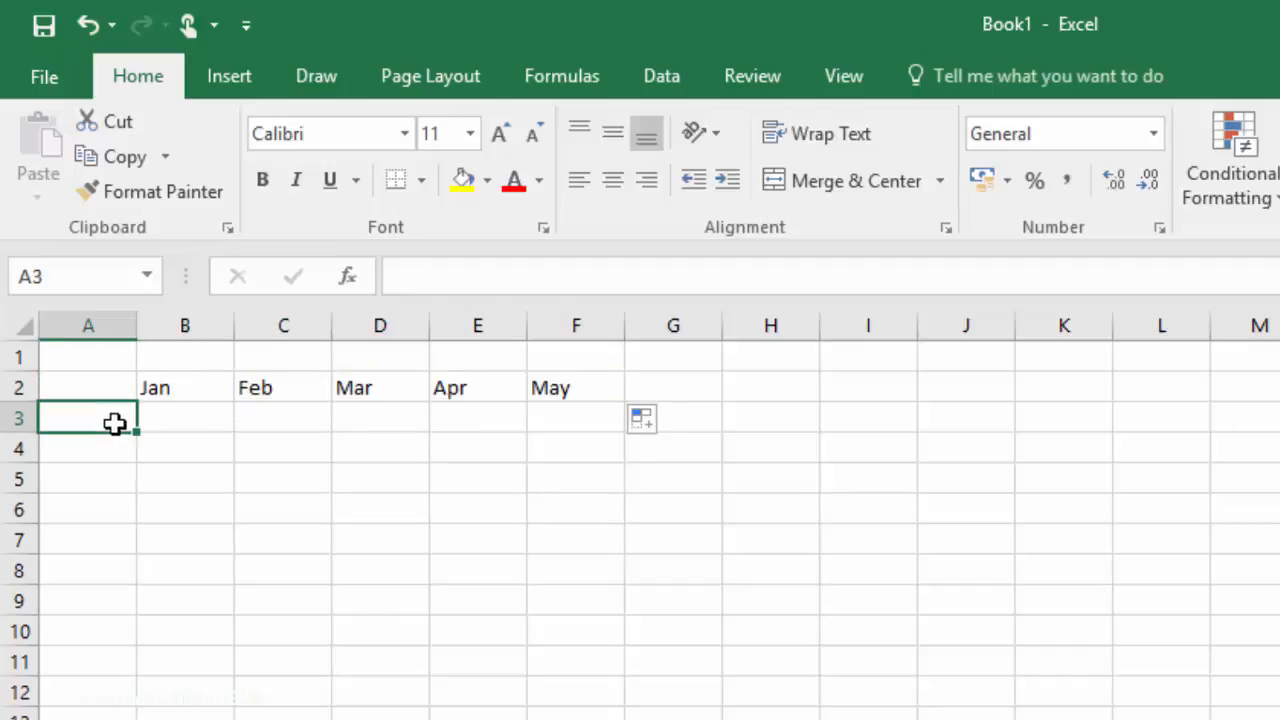
- Enter North, South, East and West down column A
text(North)
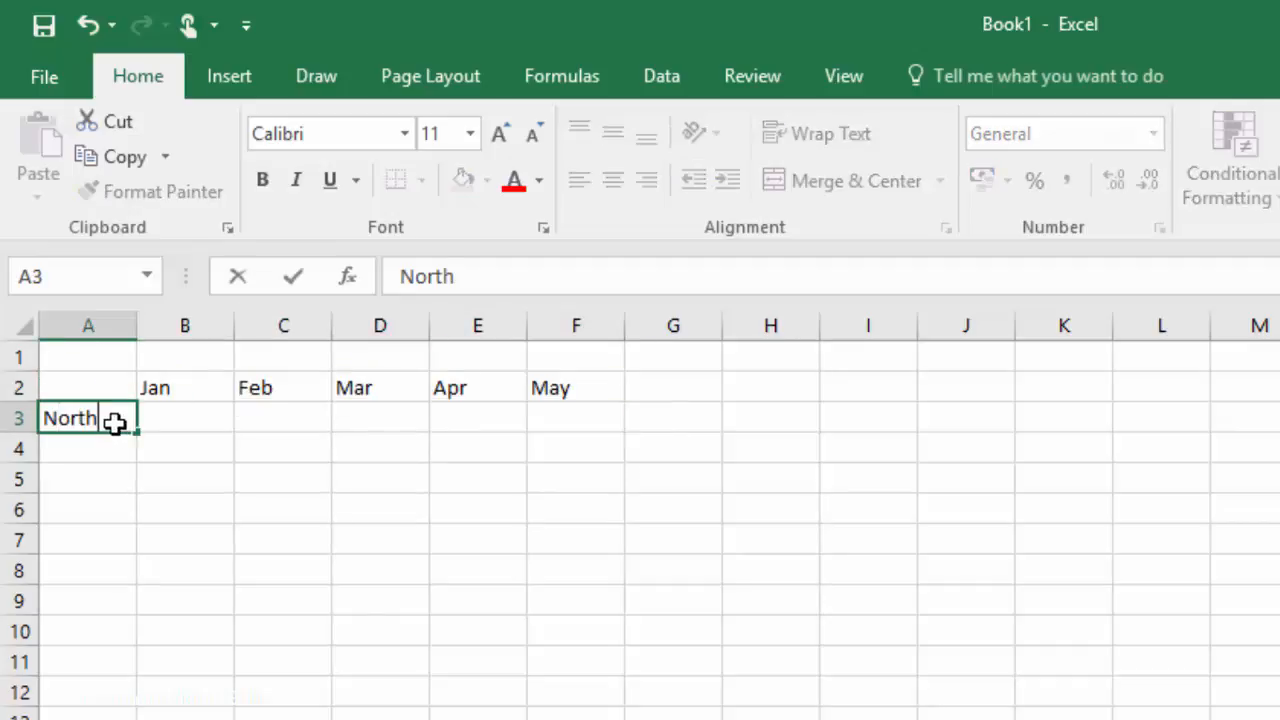
text(South)
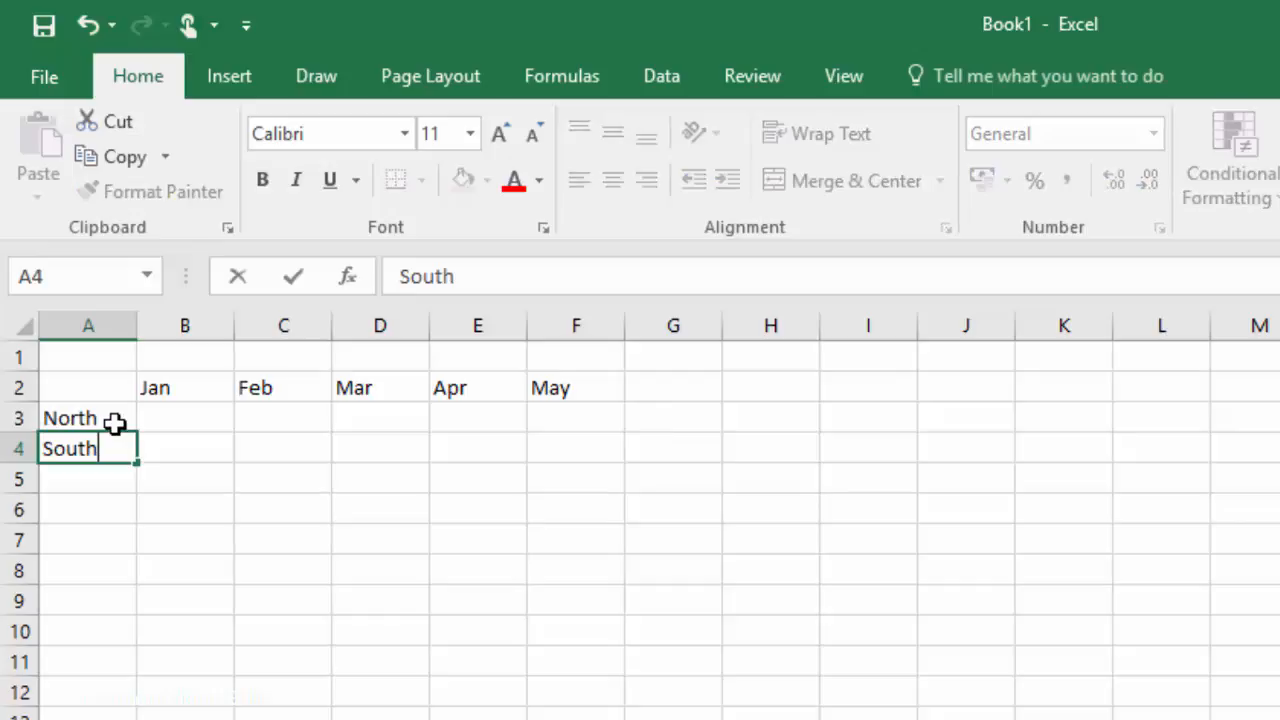
text(East)
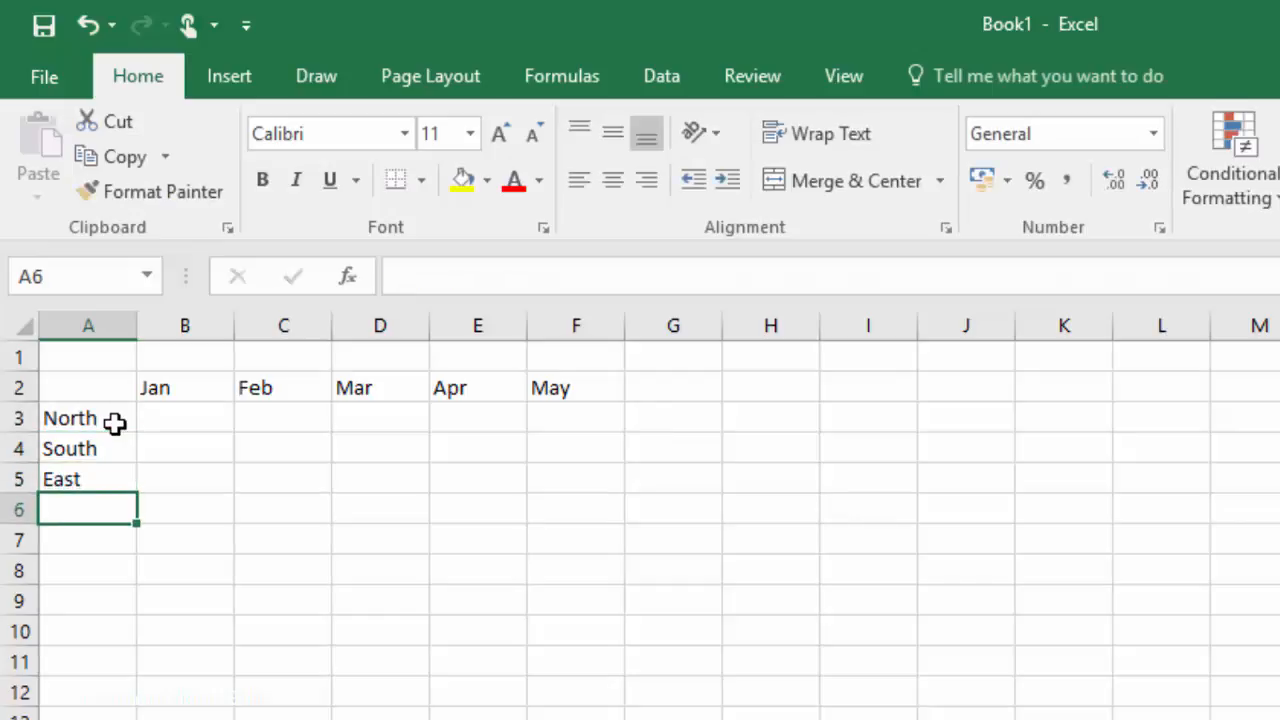
text(West)
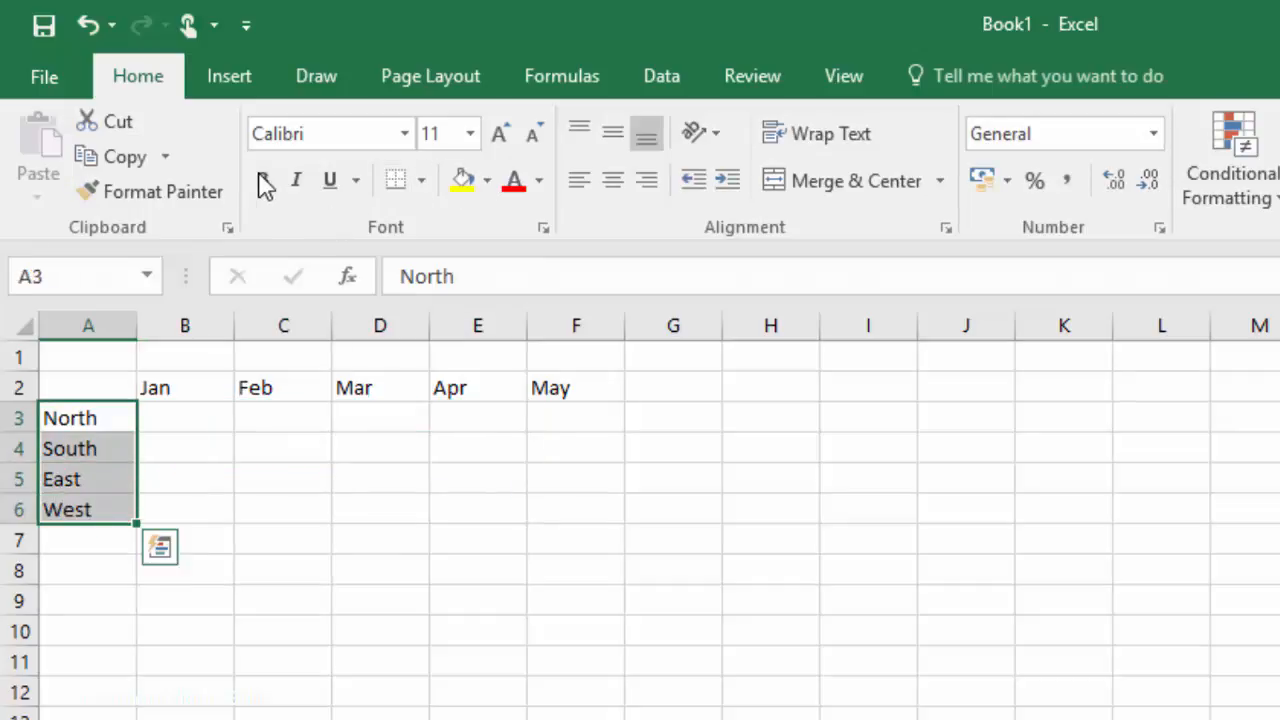
- Make the region names bold and the month headings bold italic
click(264, 180)
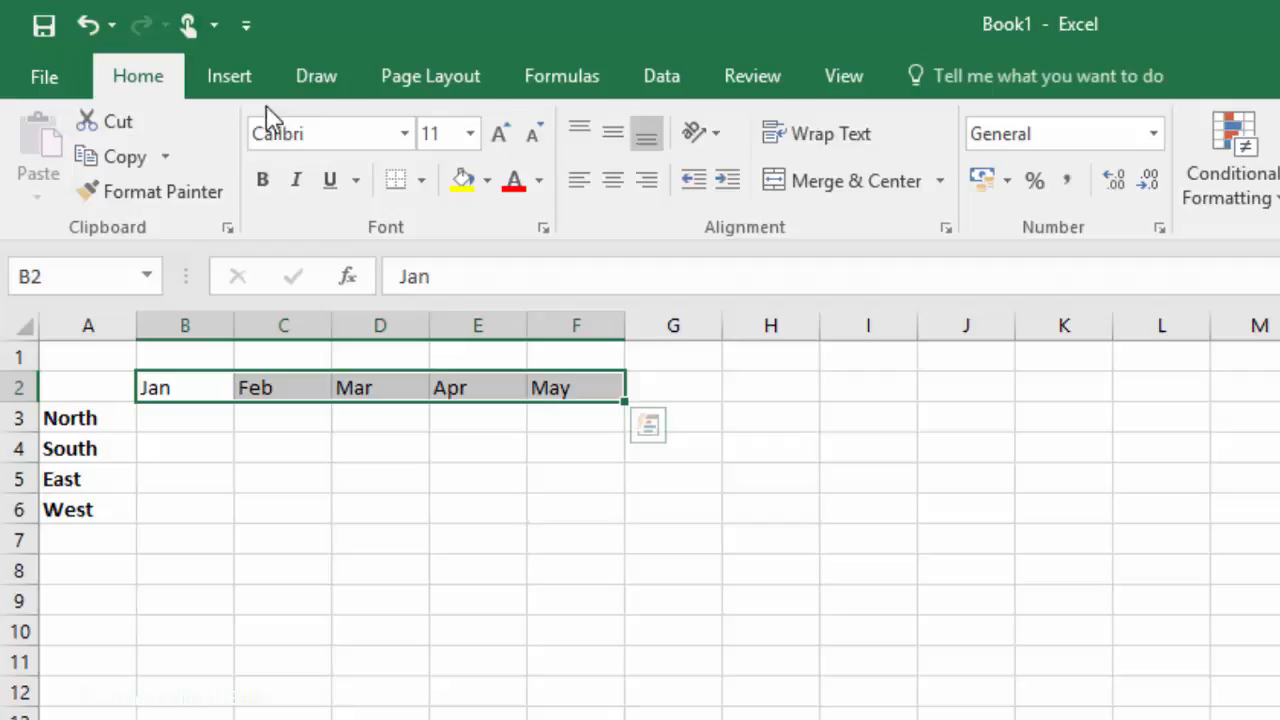
click(296, 180)
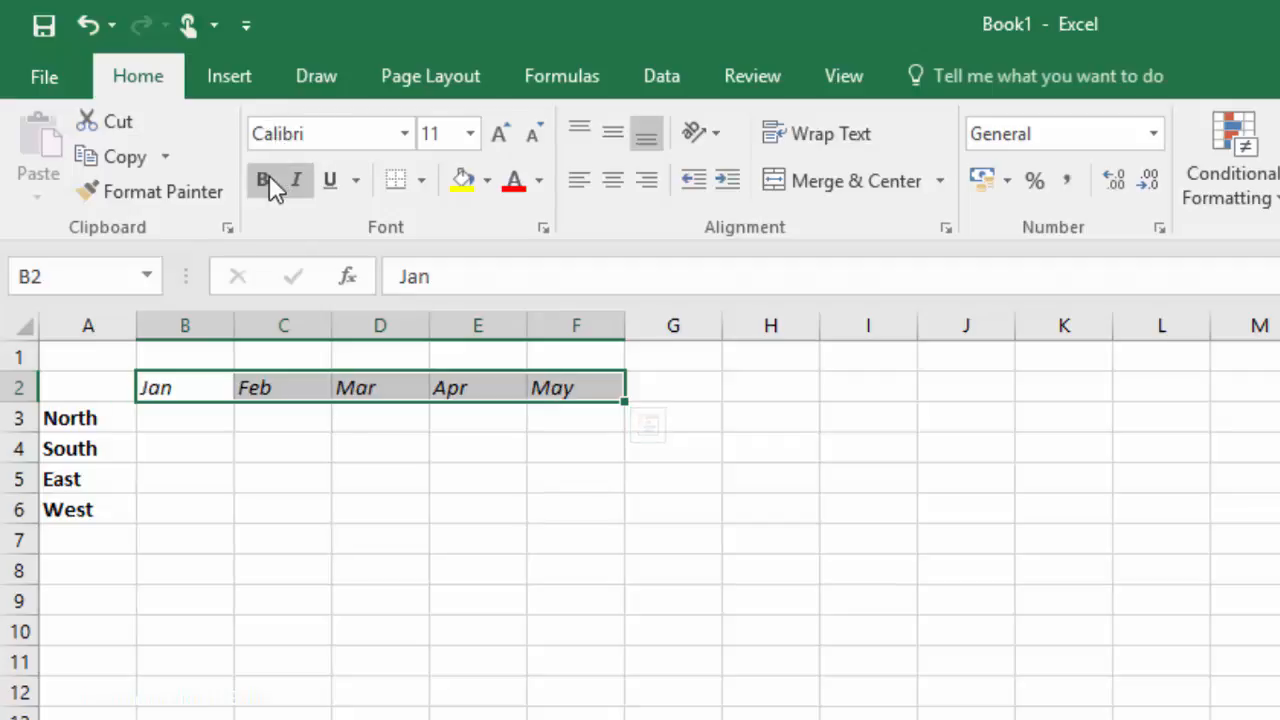
click(262, 180)
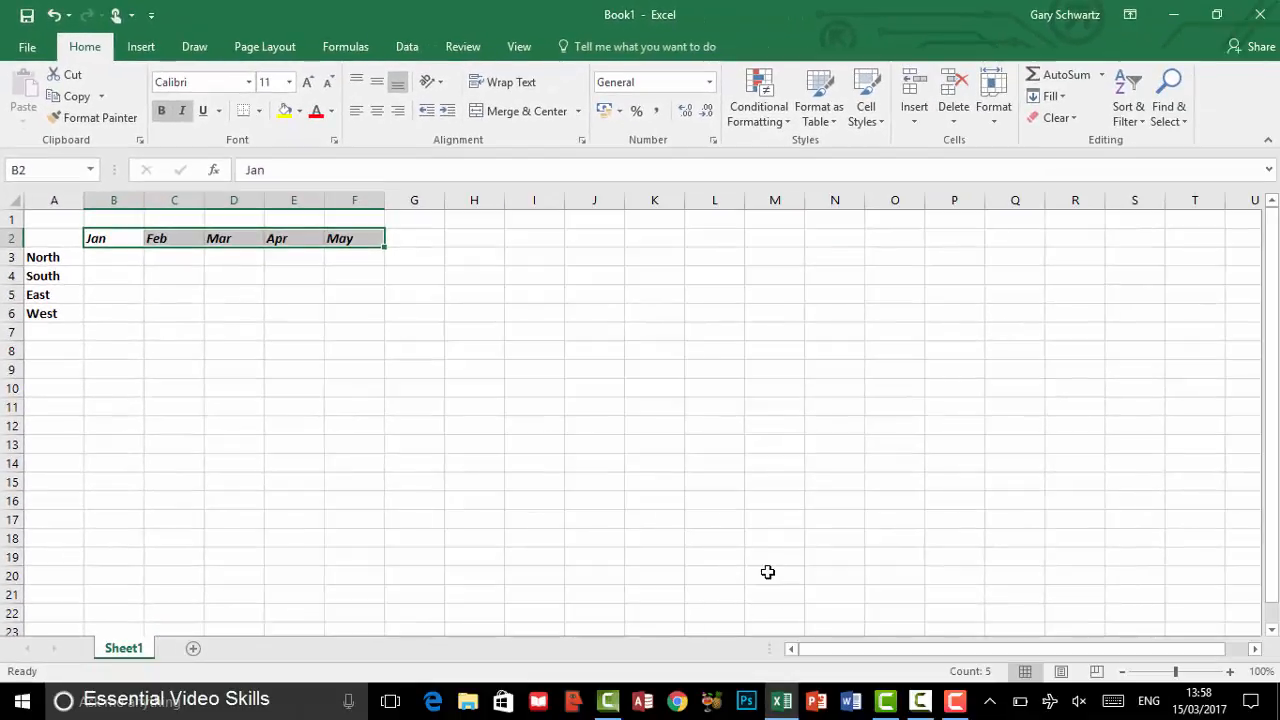
- Stop the recording at about 1:48 and close the recorder panel
click(956, 700)
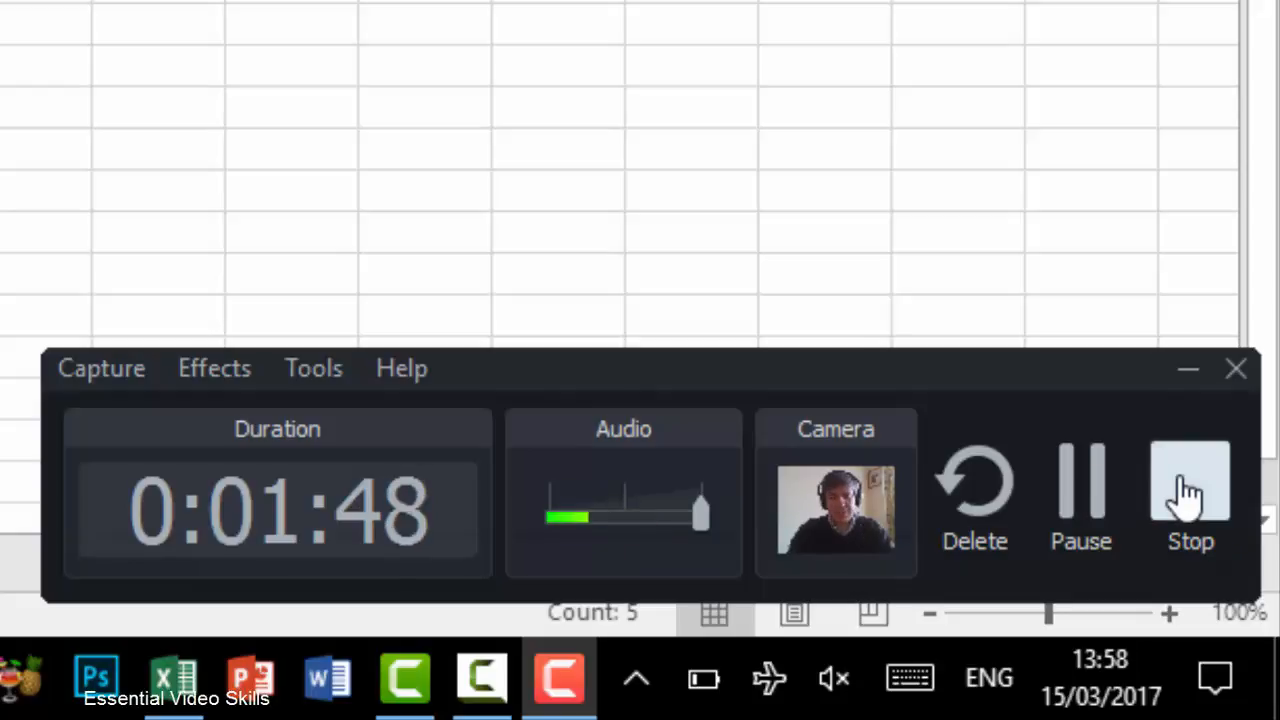
click(1188, 490)
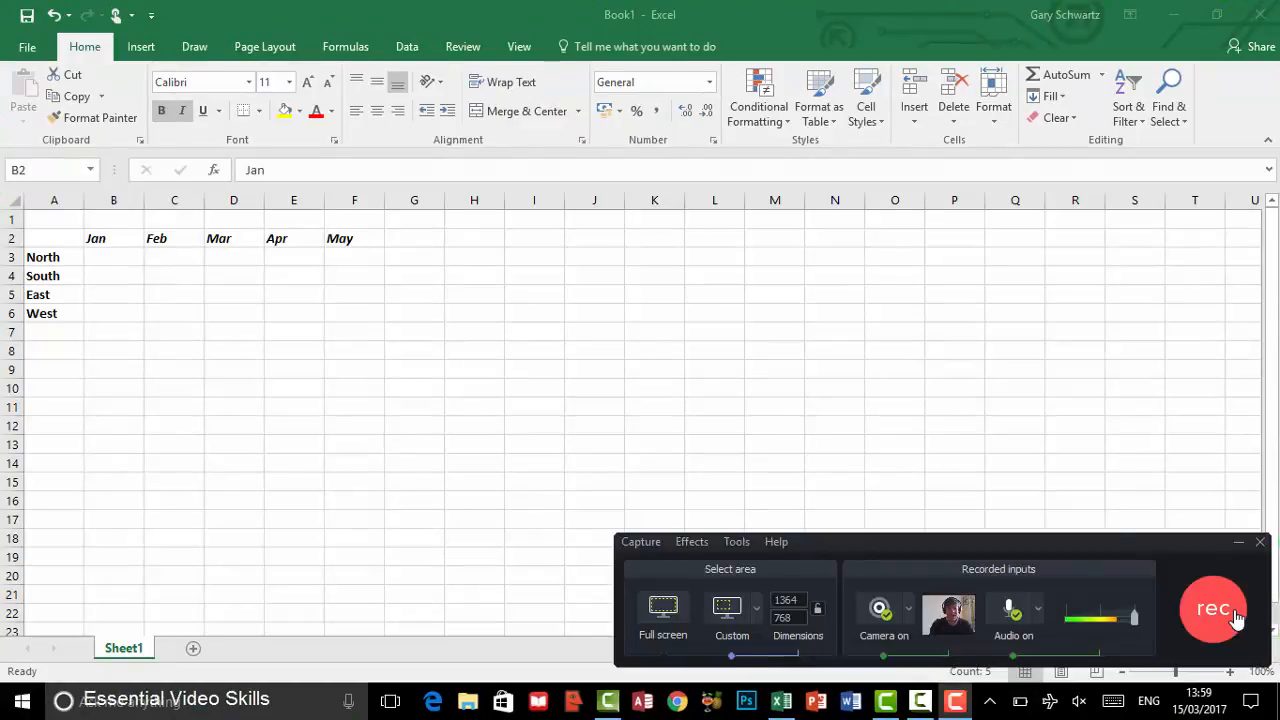
click(1212, 608)
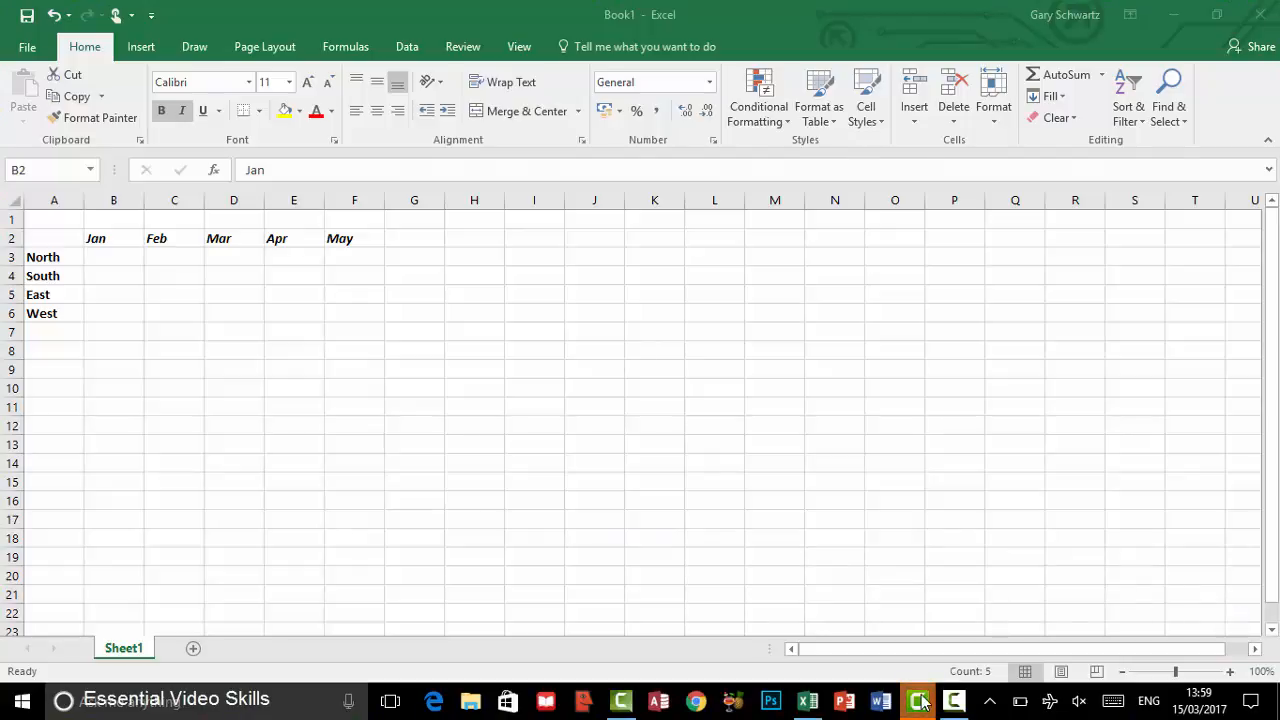
- Switch to the Camtasia editor where the recording lands as screen and webcam tracks
click(916, 700)
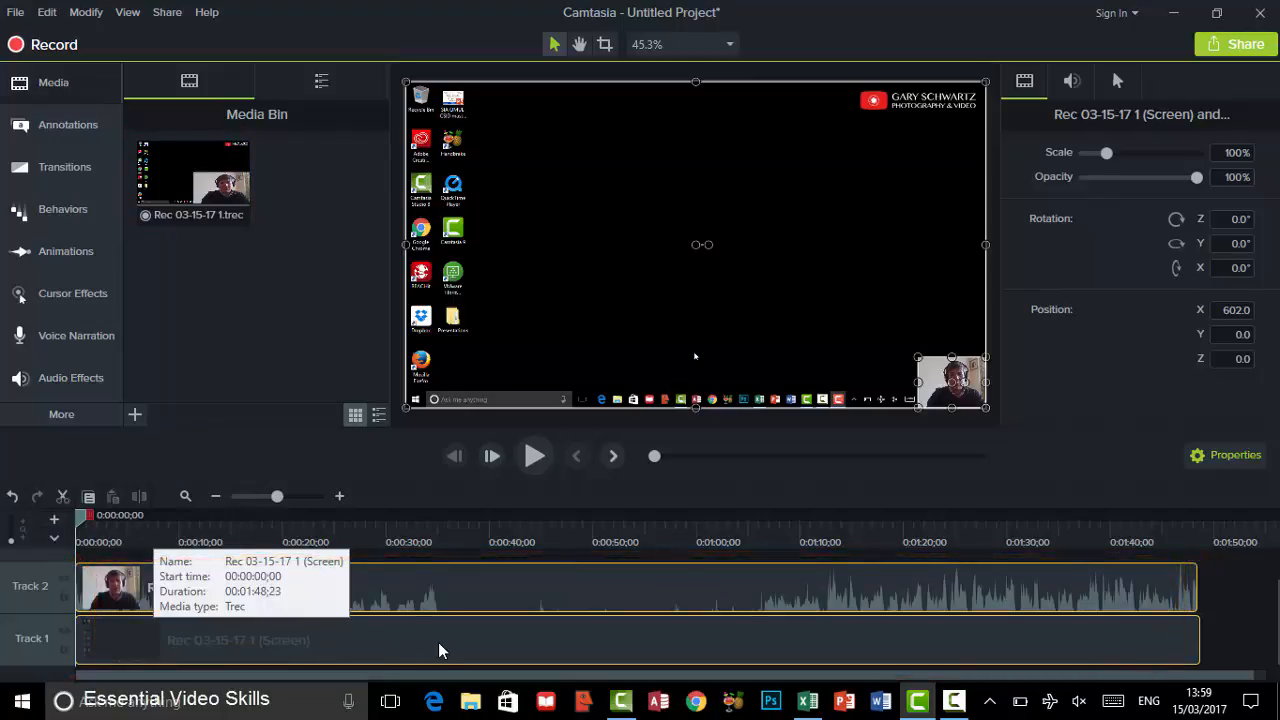
mouse_move(632, 594)
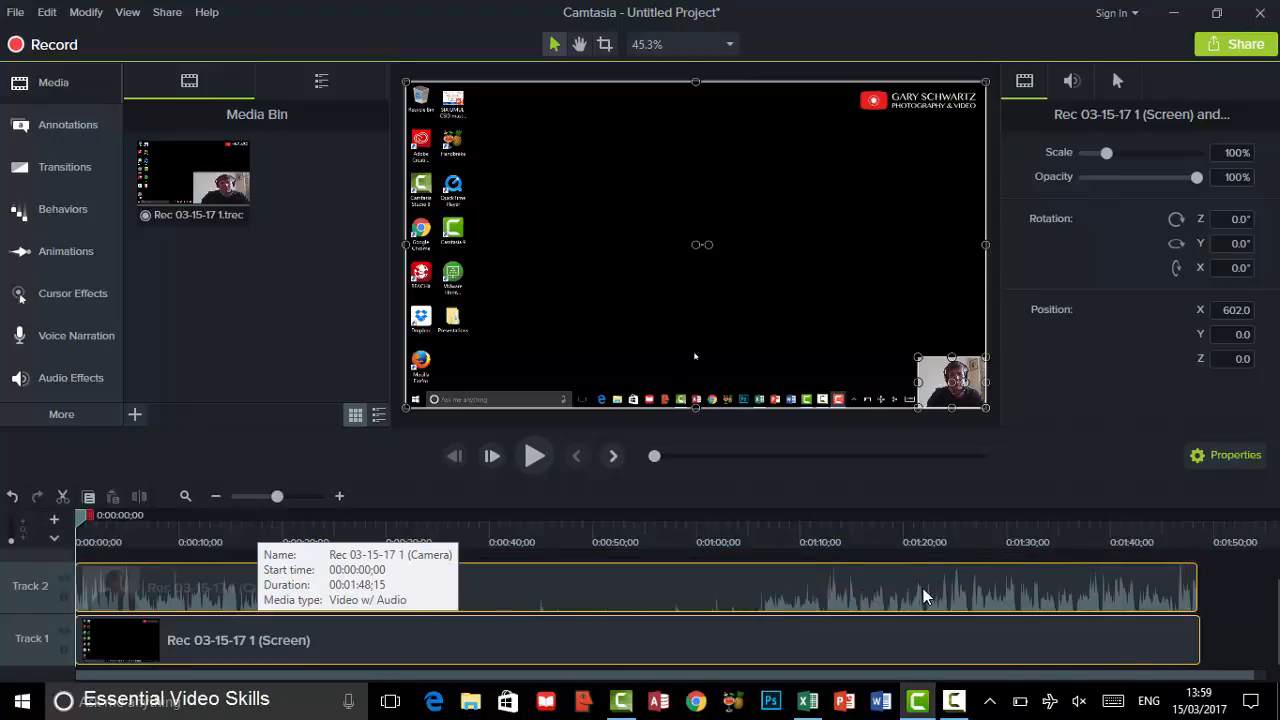
mouse_move(1076, 600)
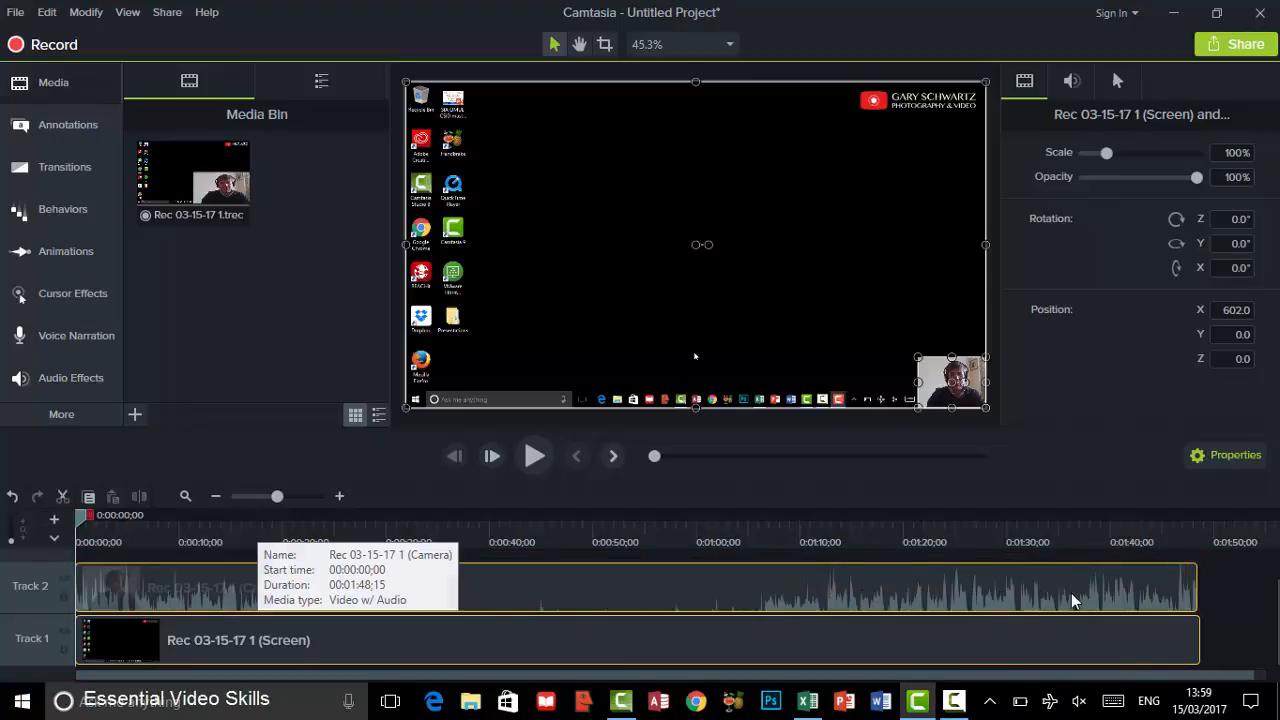